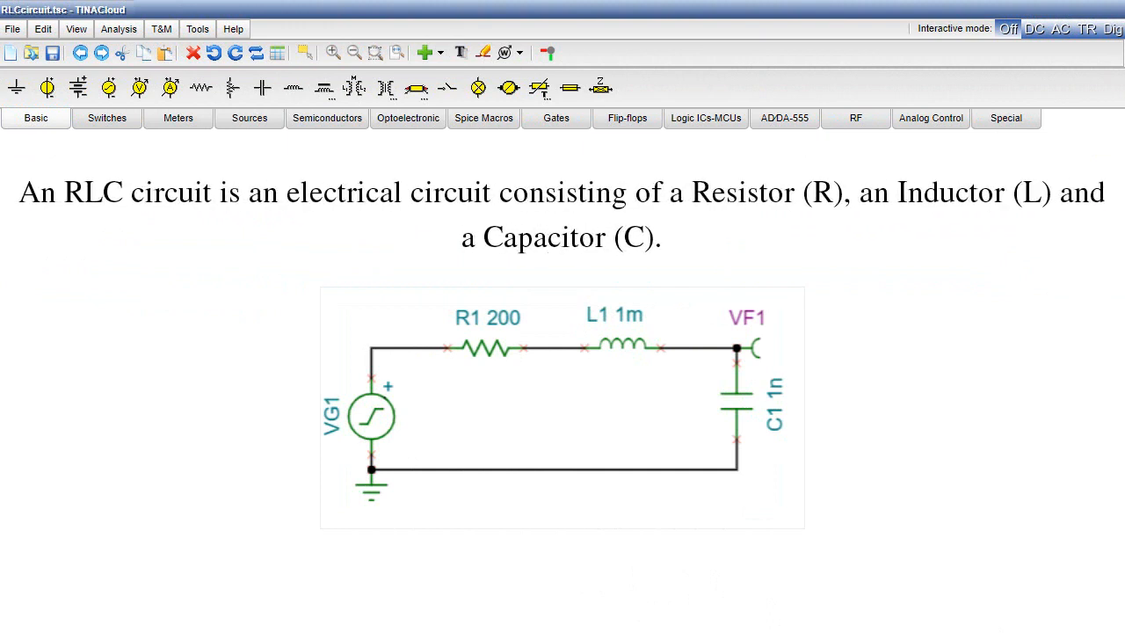
# Start a new, empty circuit replacing the finished RLC example.
pyautogui.click(487, 348)
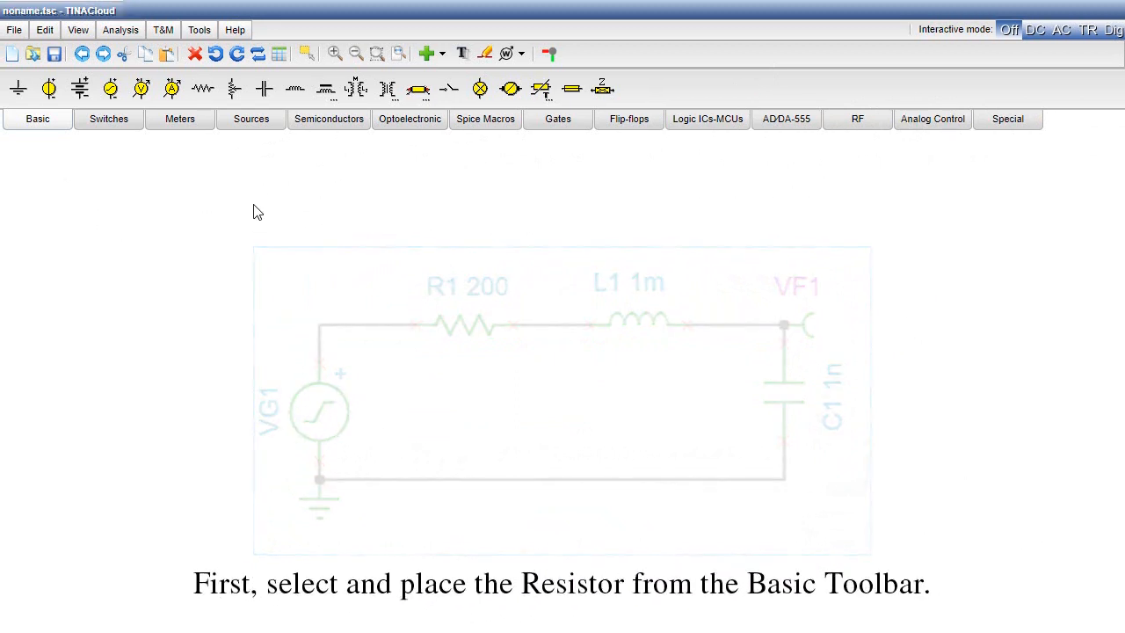
# Place resistor R1 (default 1 kΩ) near the top left of the workspace.
pyautogui.click(201, 88)
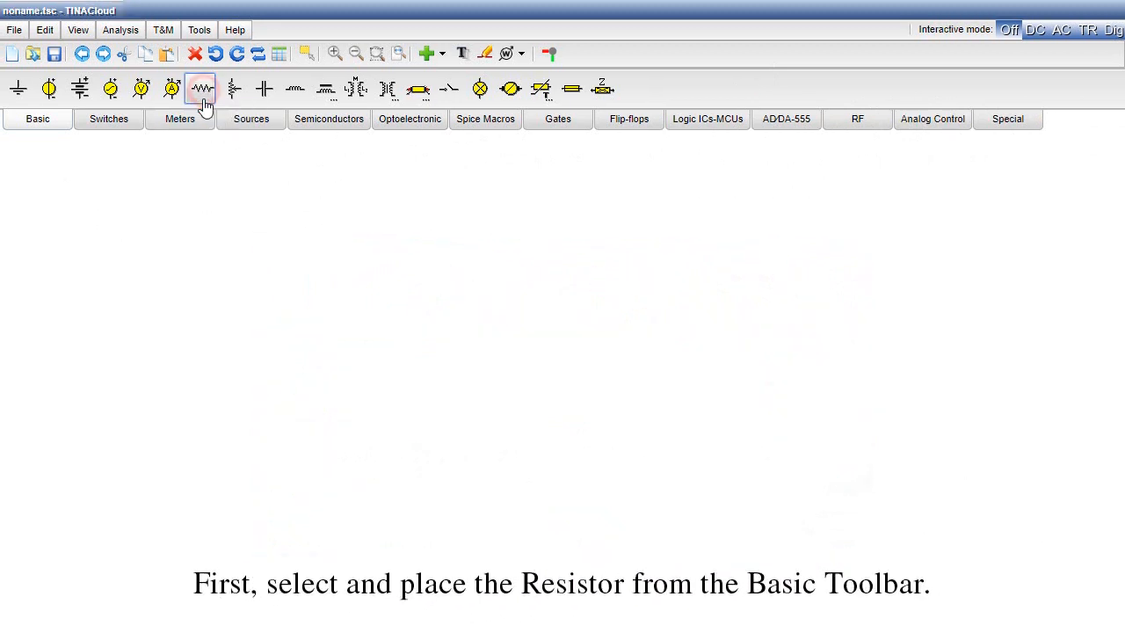
pyautogui.click(185, 193)
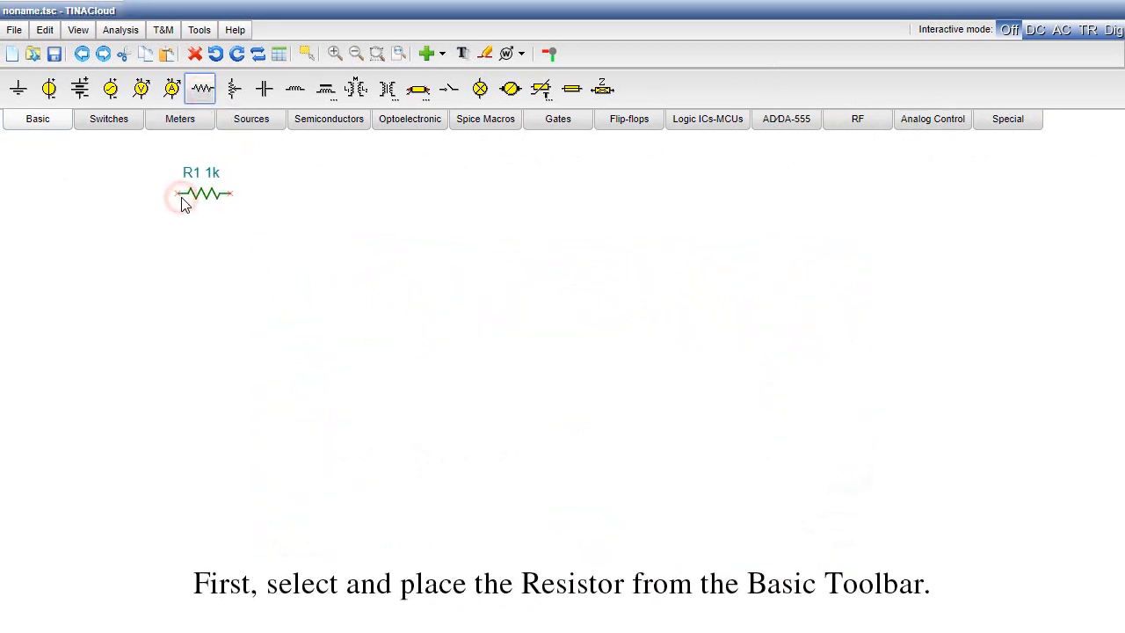
pyautogui.moveTo(295, 88)
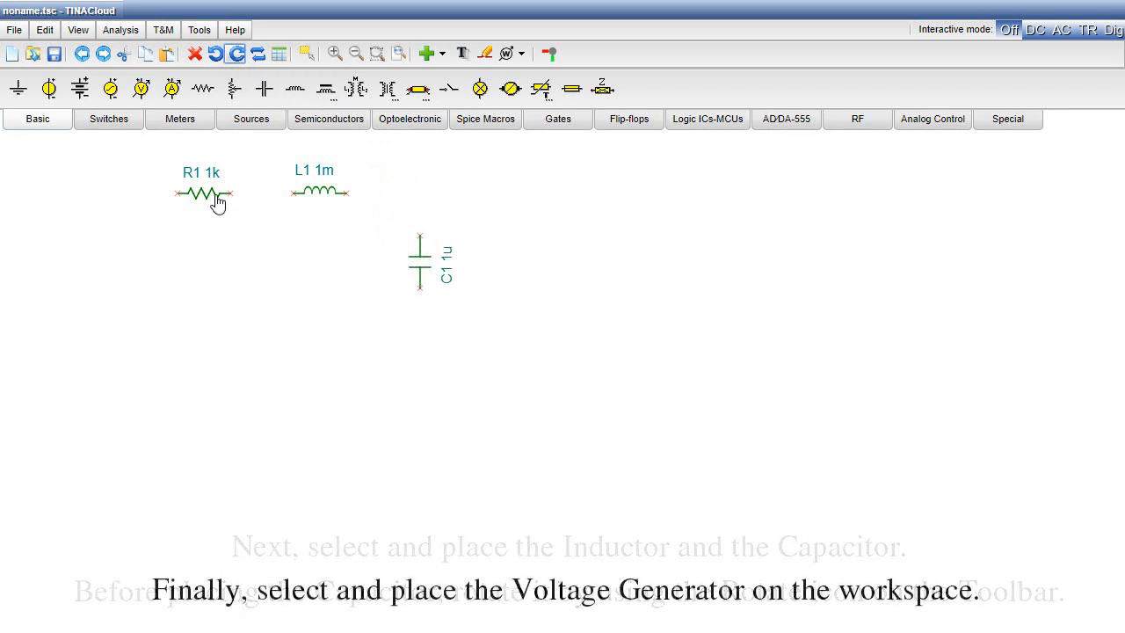
pyautogui.moveTo(109, 88)
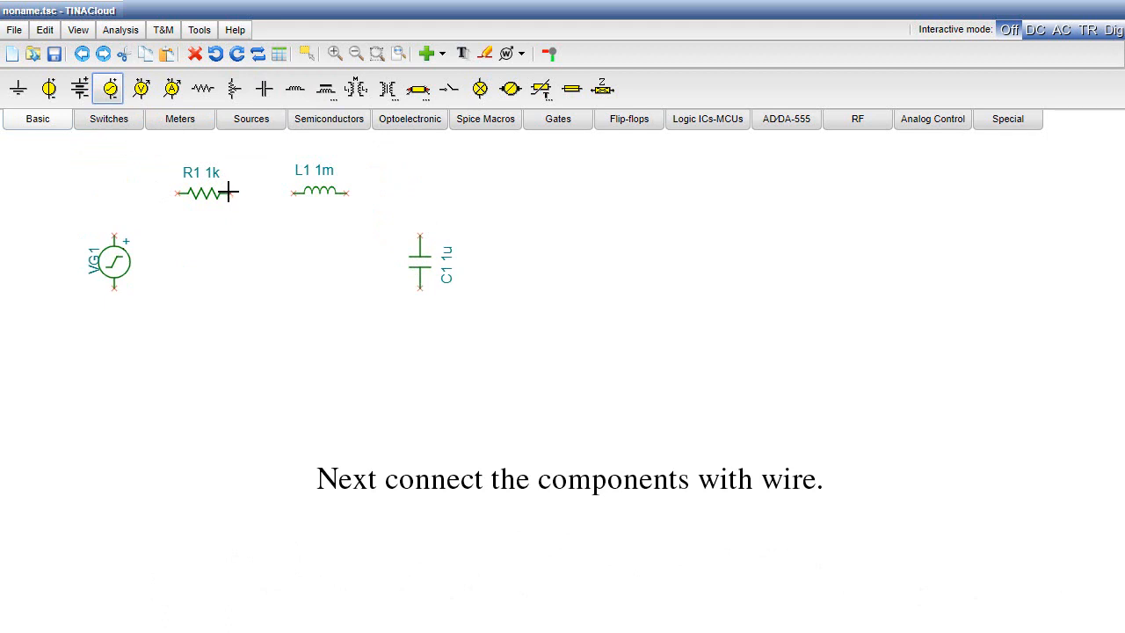
# Wire the resistor and inductor to the capacitor, closing the circuit loop.
pyautogui.moveTo(228, 194); pyautogui.dragTo(418, 193)
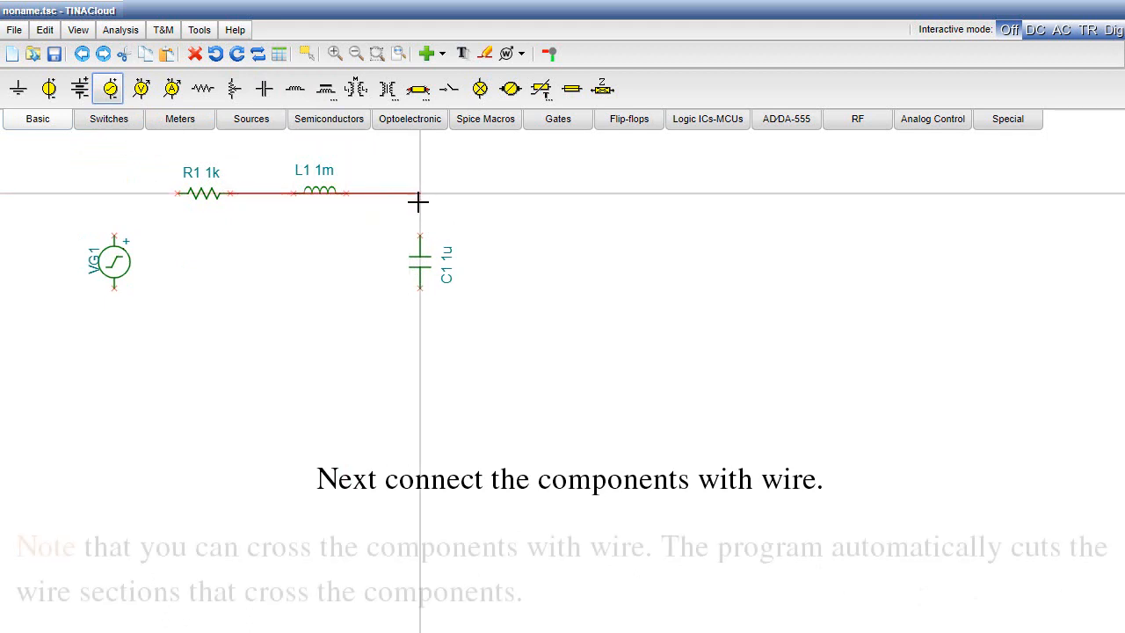
pyautogui.moveTo(418, 200); pyautogui.dragTo(209, 330)
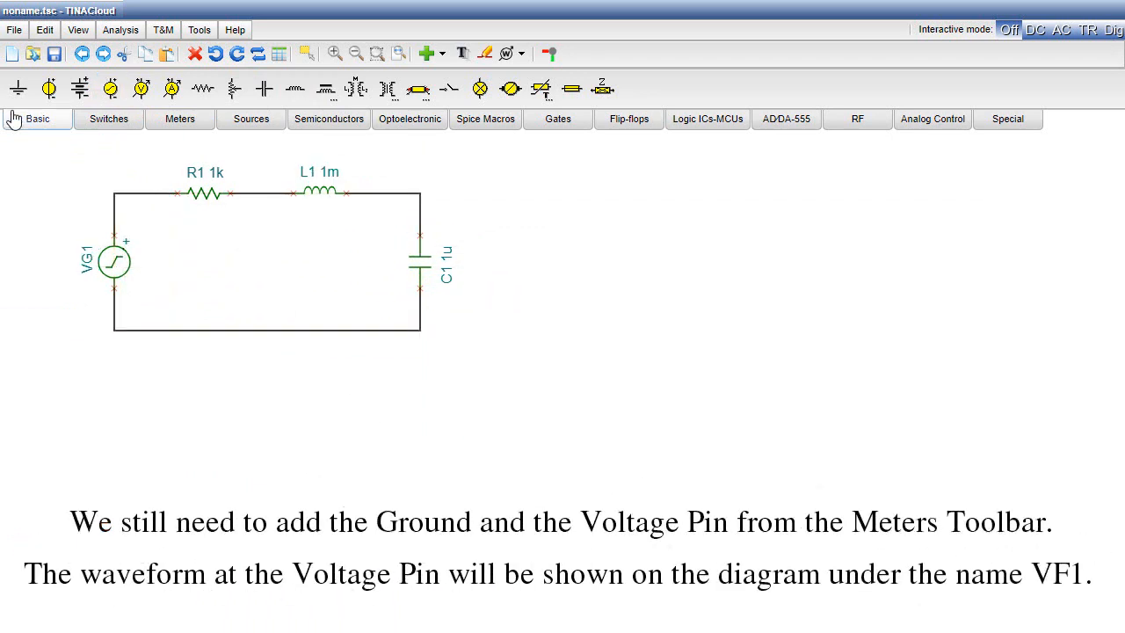
# Add a ground and pick the VF1 voltage pin from the Meters toolbar.
pyautogui.click(18, 88)
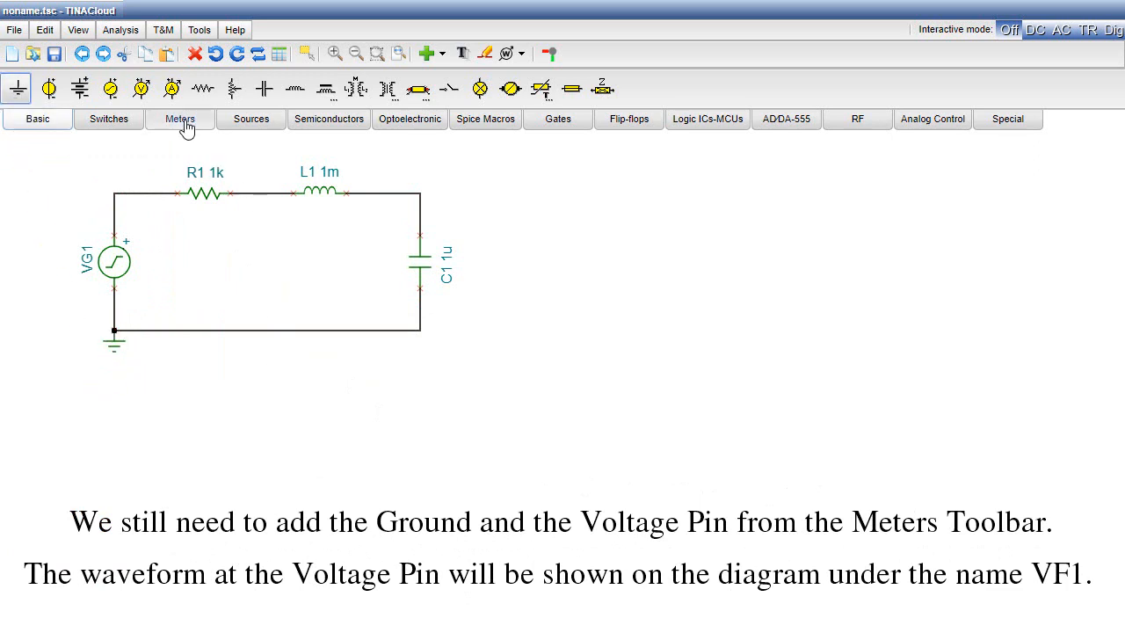
pyautogui.click(179, 119)
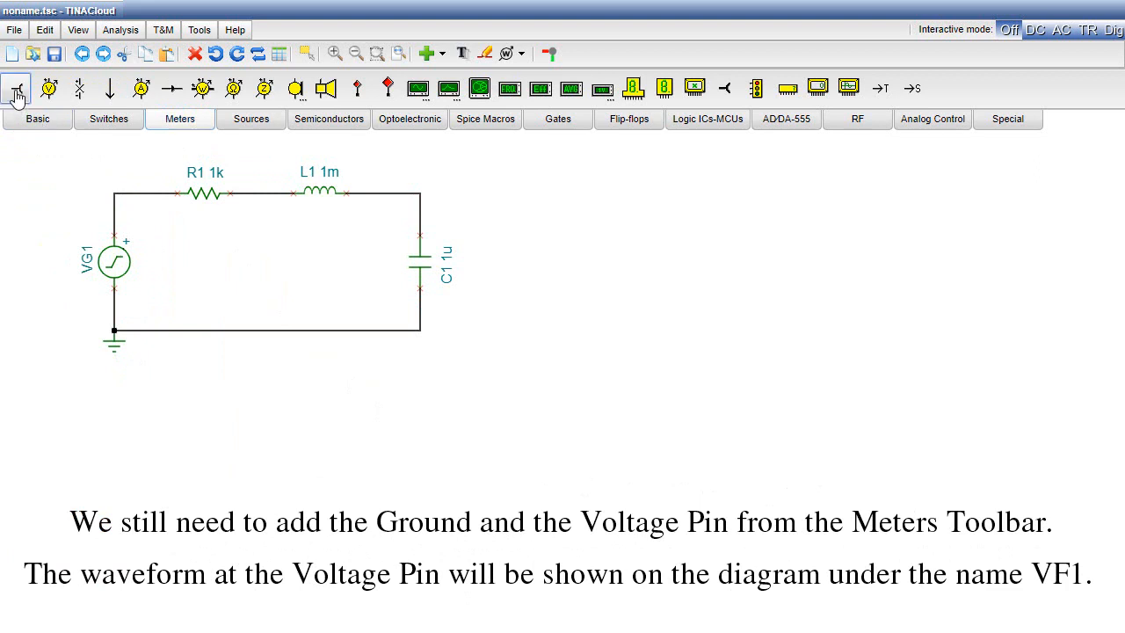
pyautogui.click(421, 193)
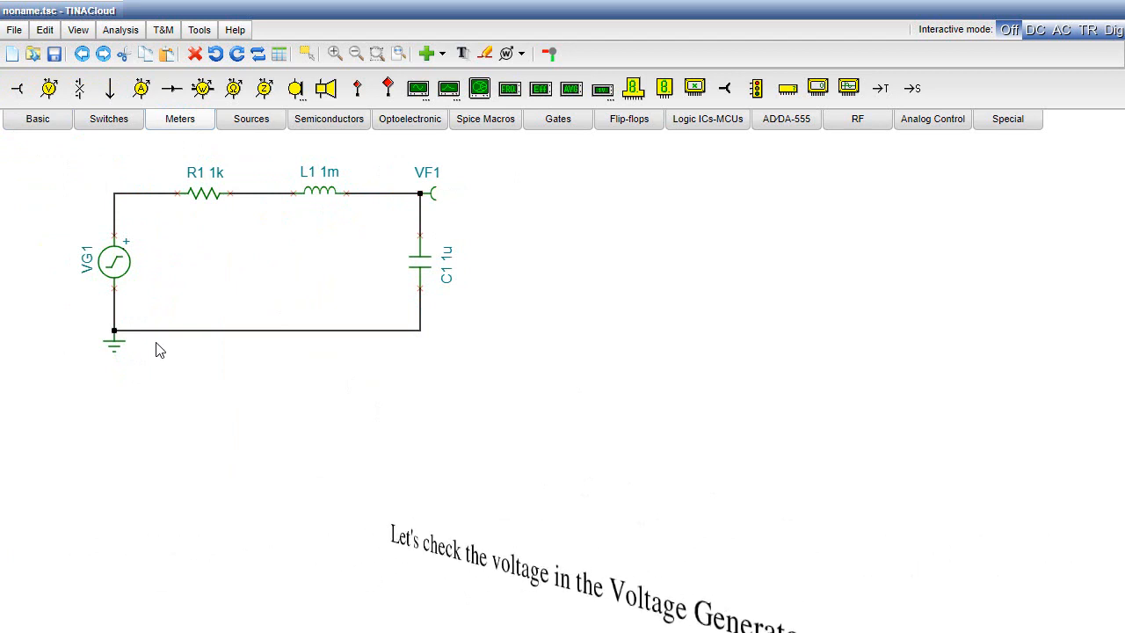
pyautogui.doubleClick(114, 260)
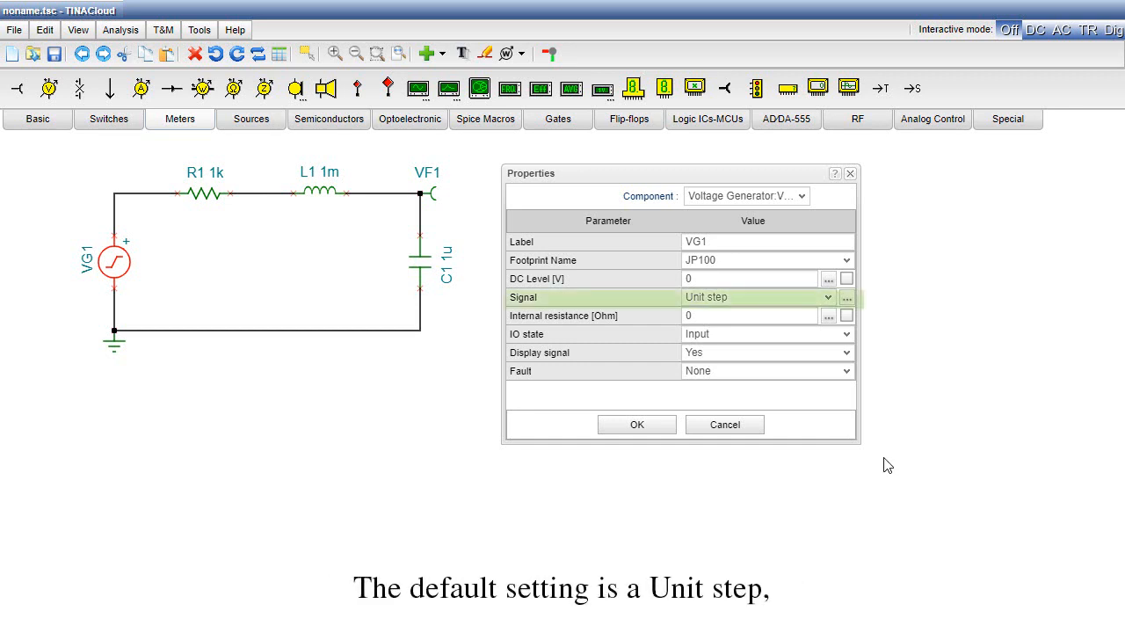
pyautogui.click(845, 297)
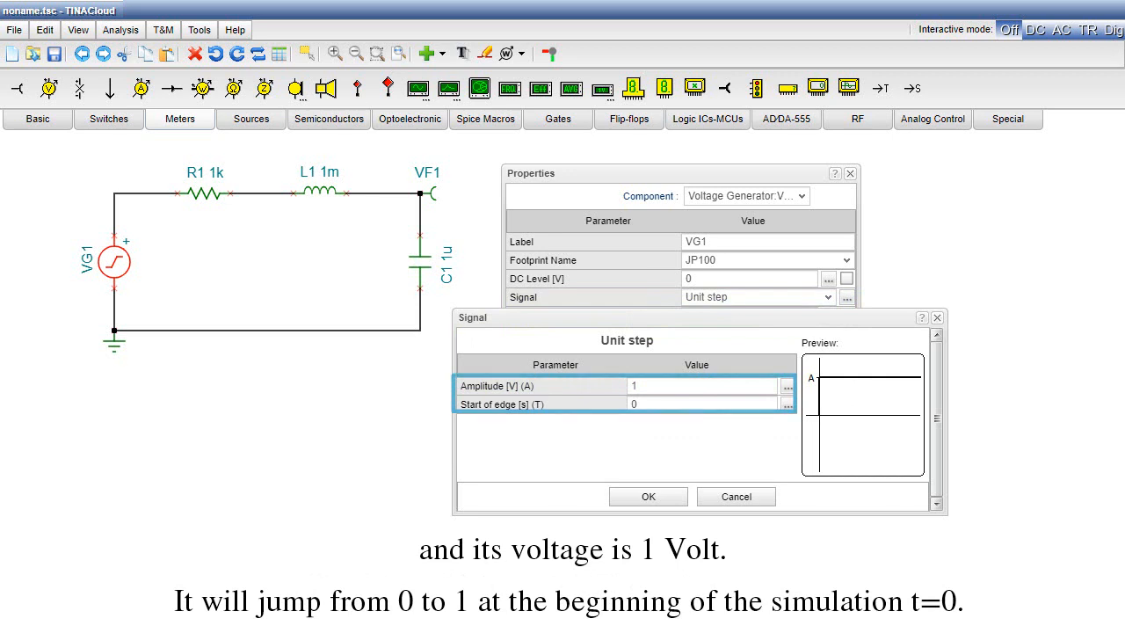
pyautogui.click(648, 496)
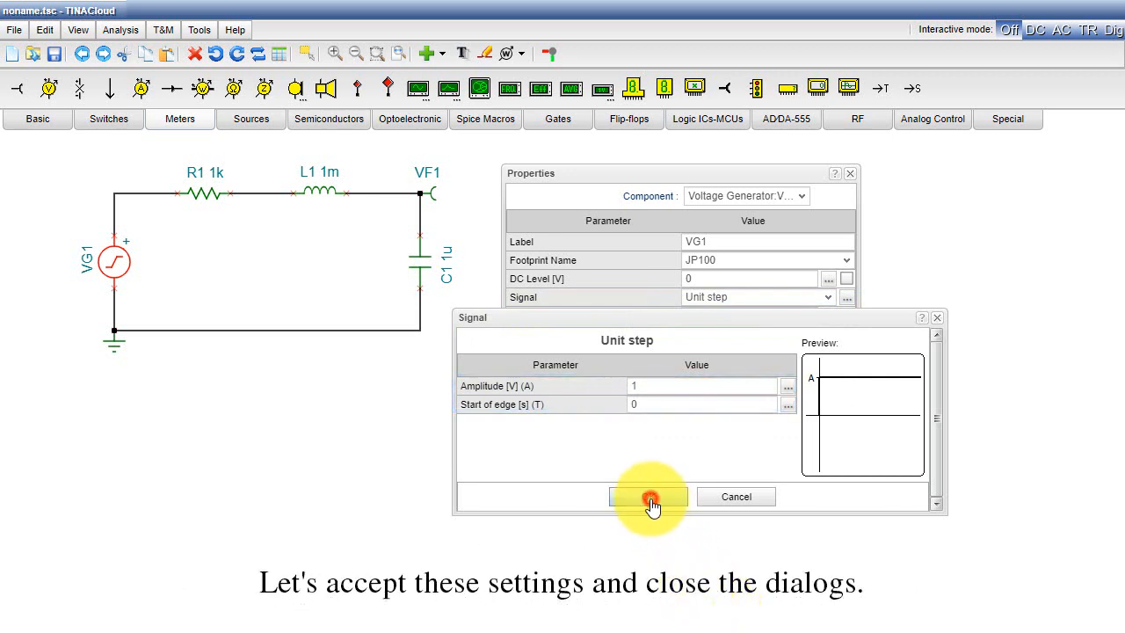
pyautogui.click(650, 496)
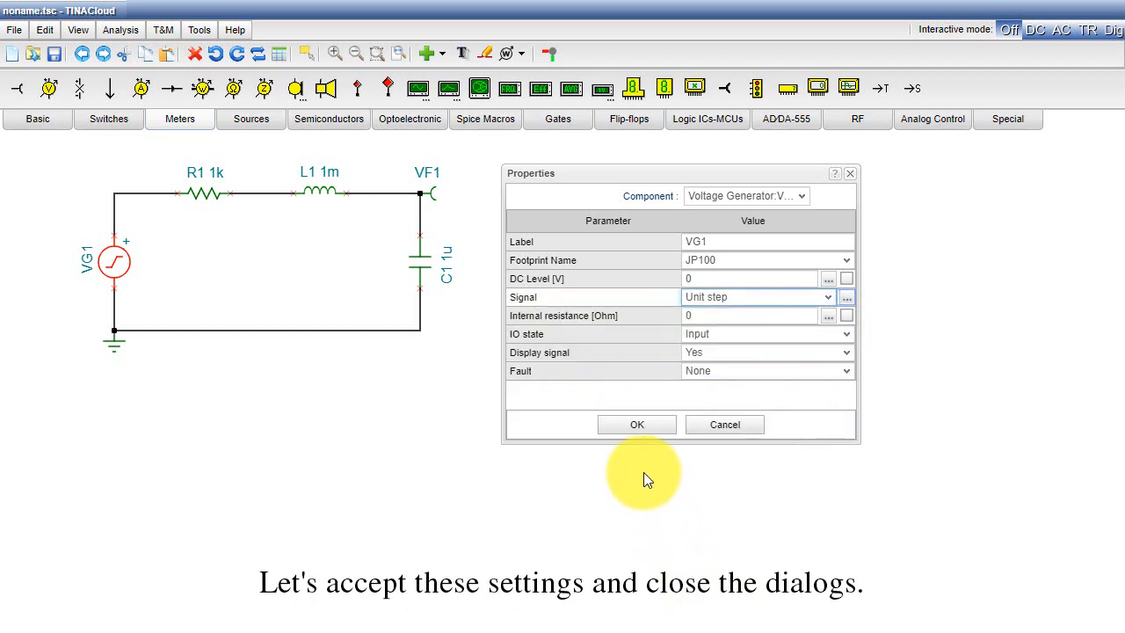
pyautogui.click(636, 423)
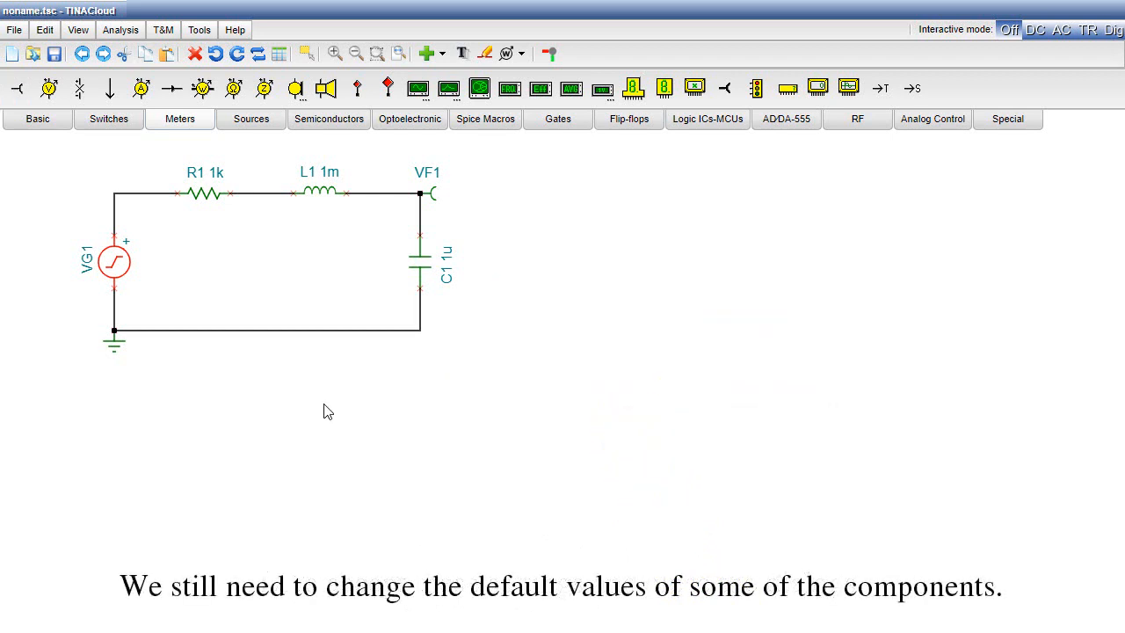
pyautogui.moveTo(315, 401)
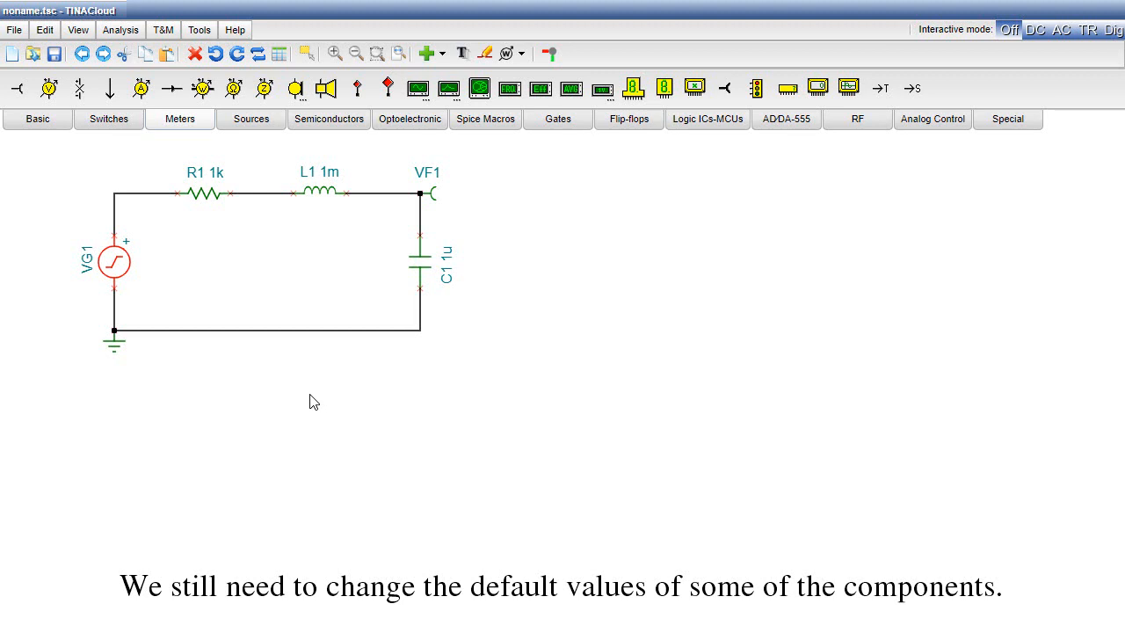
pyautogui.moveTo(285, 377)
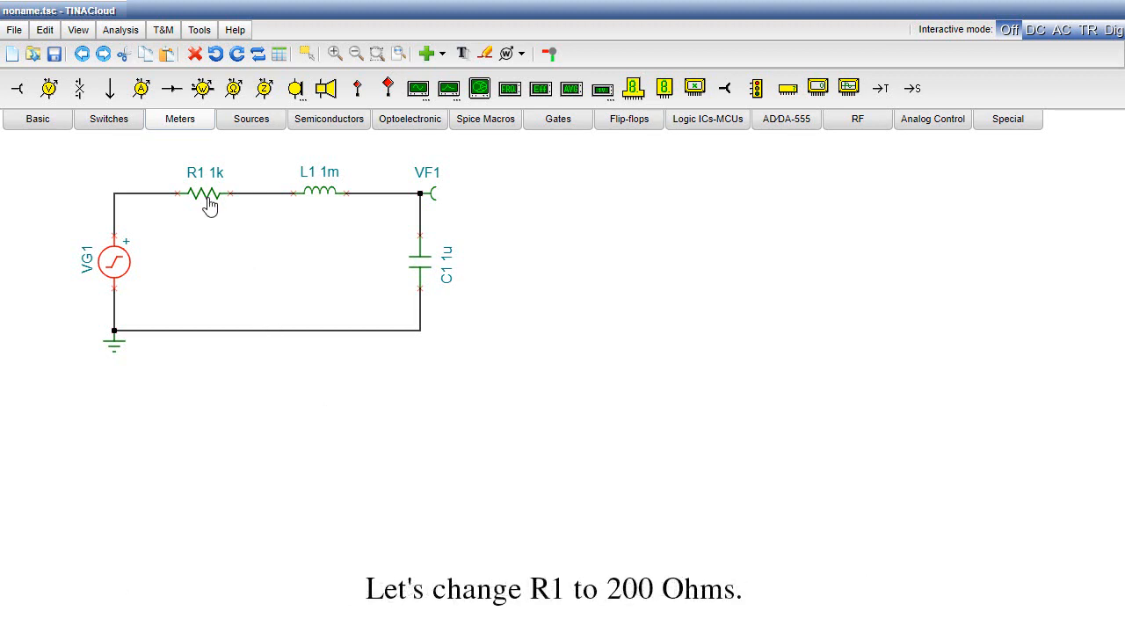
# Set resistor R1's resistance to 200 ohms.
pyautogui.doubleClick(206, 194)
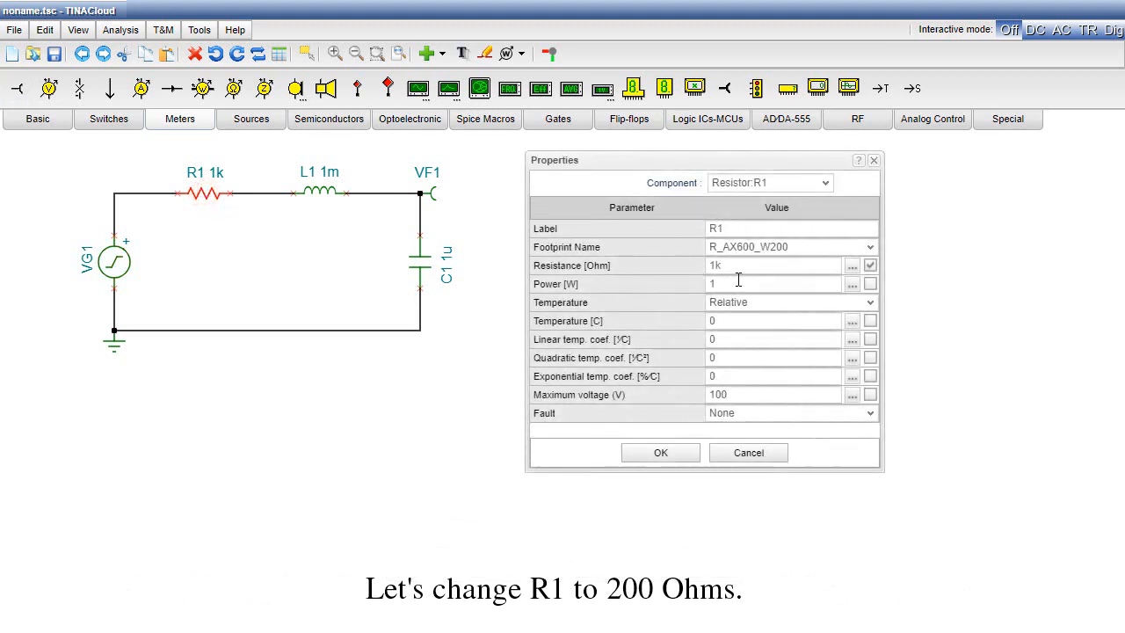
pyautogui.tripleClick(773, 266)
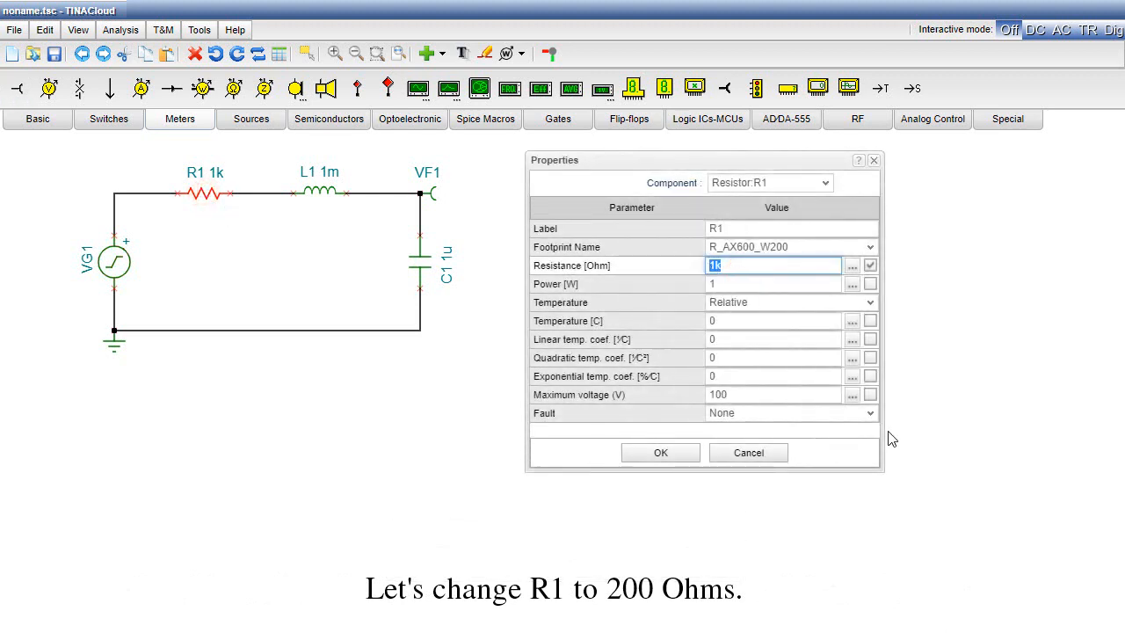
pyautogui.write('200')
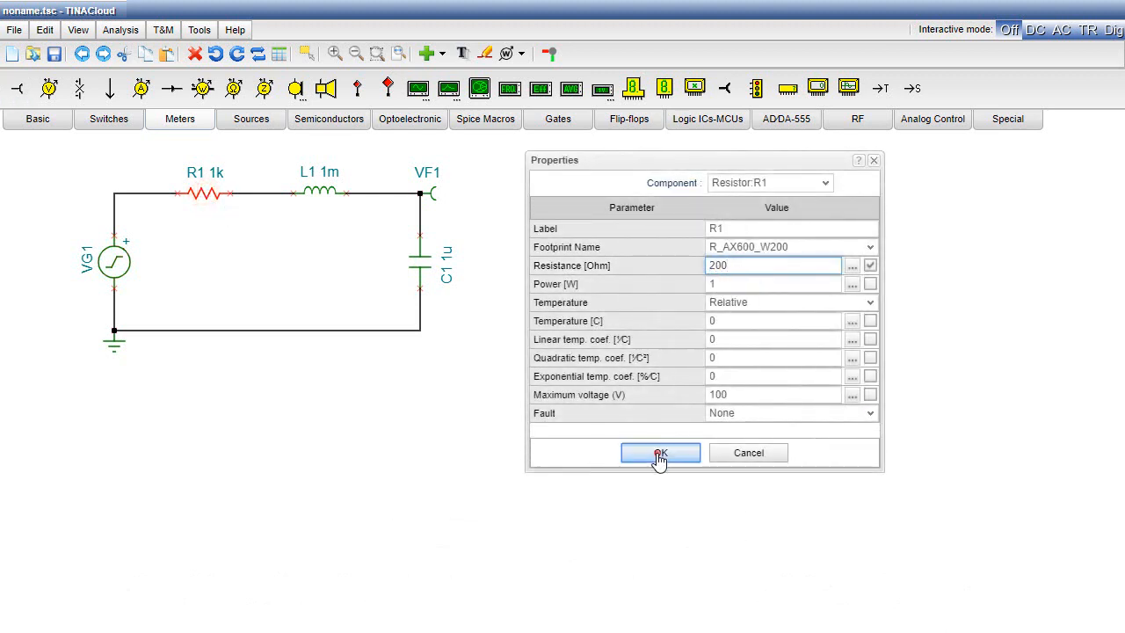
pyautogui.click(661, 452)
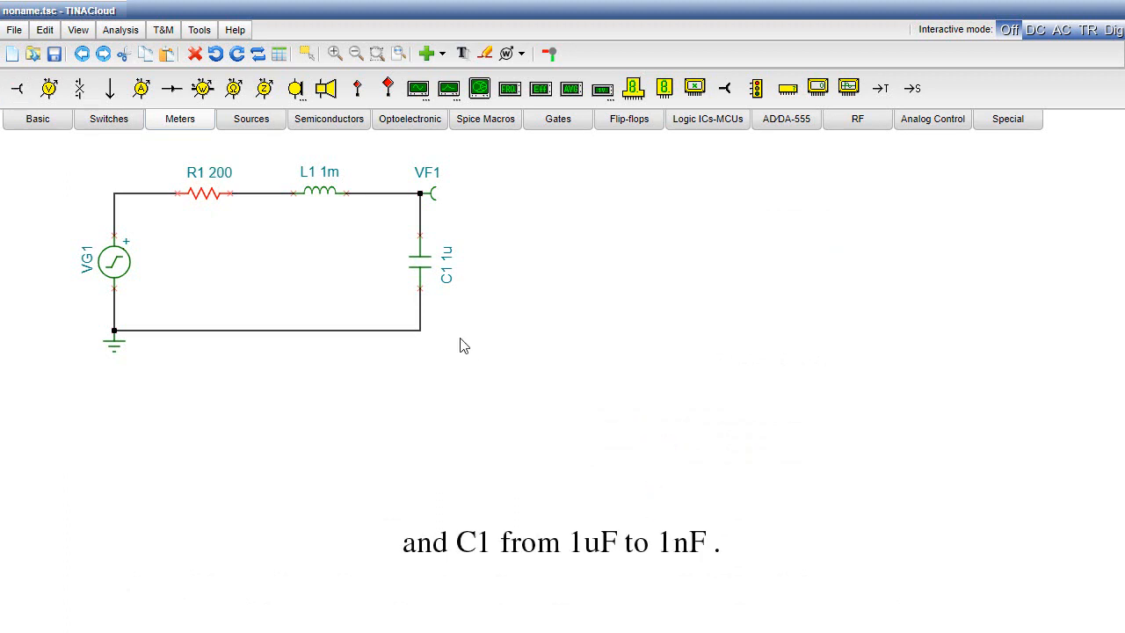
# Set capacitor C1's capacitance to 1n.
pyautogui.doubleClick(420, 264)
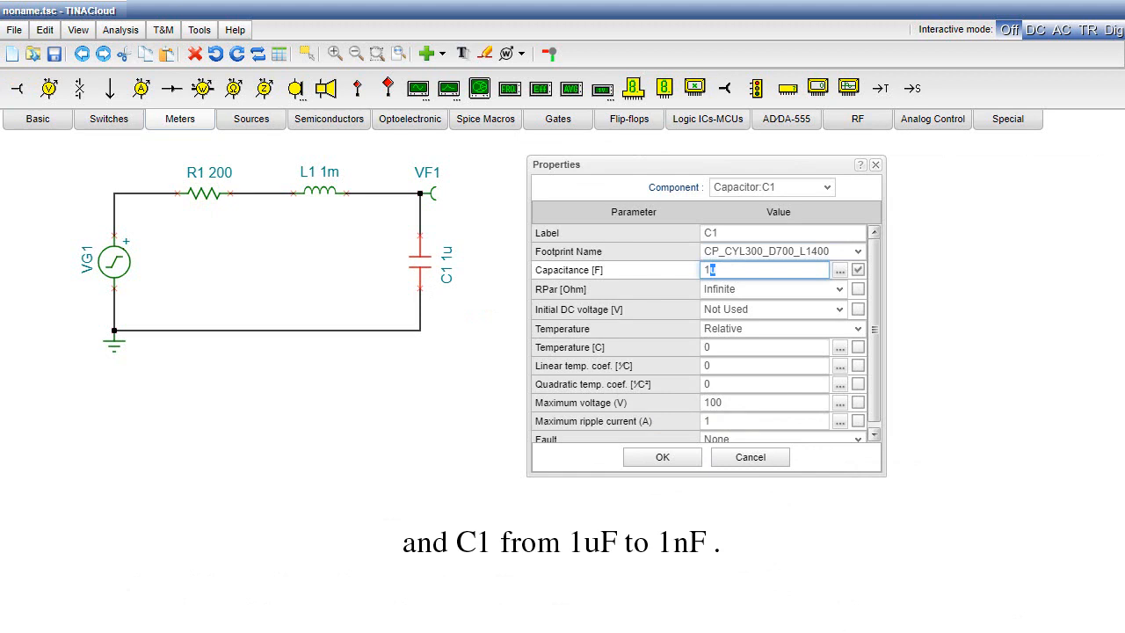
pyautogui.write('n')
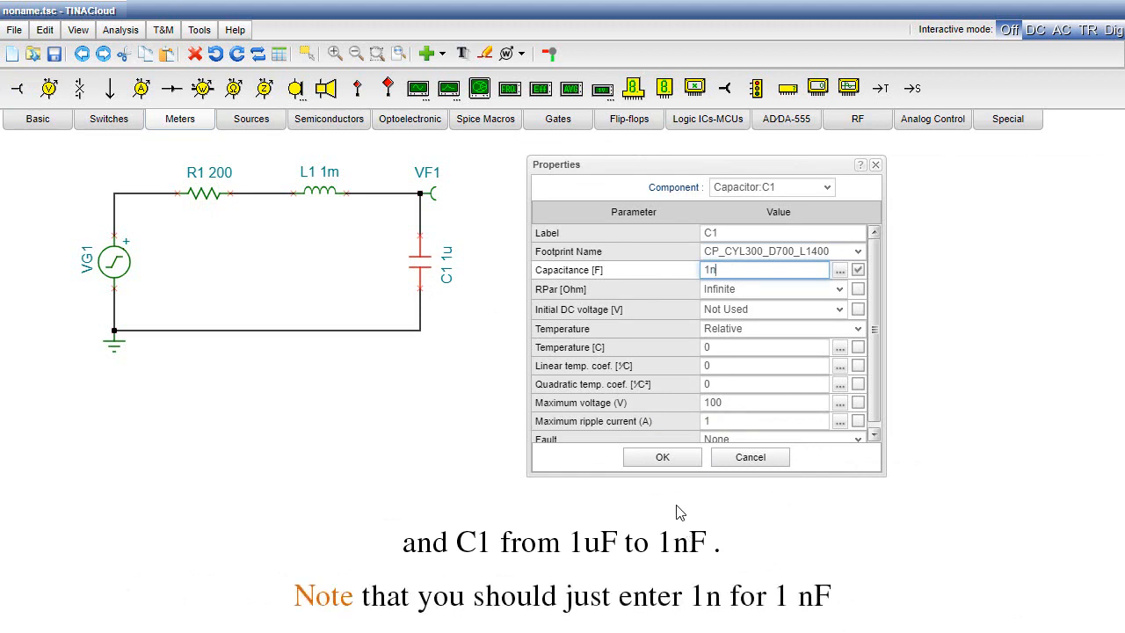
pyautogui.click(661, 457)
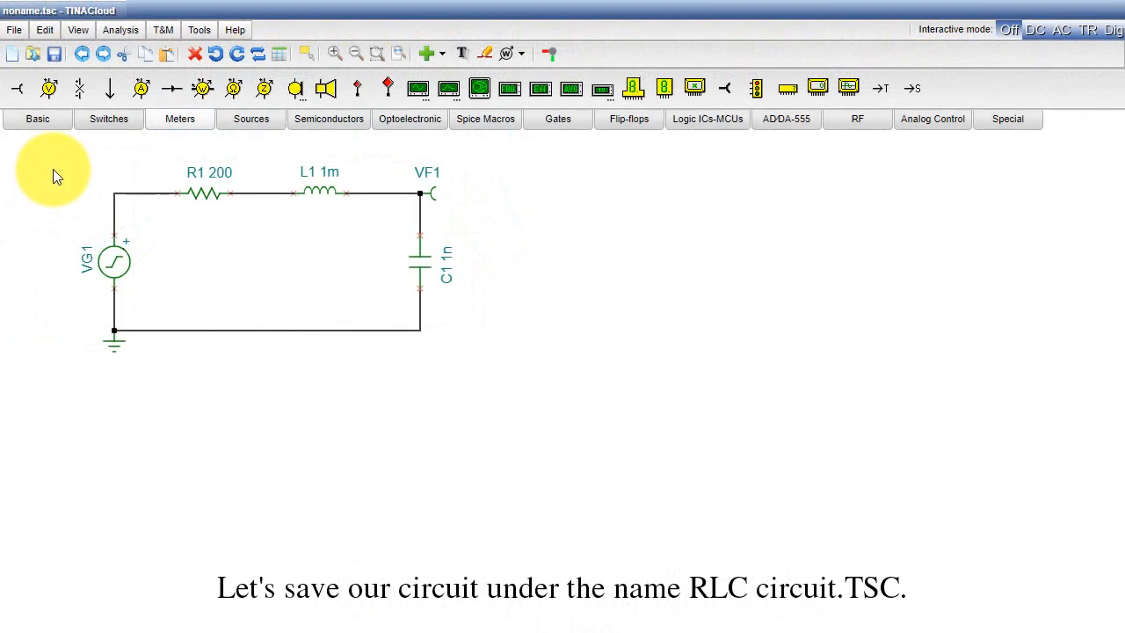
# Save the circuit as RLCcircuit.tsc.
pyautogui.click(14, 28)
pyautogui.write('RLCcircuit.tsc')
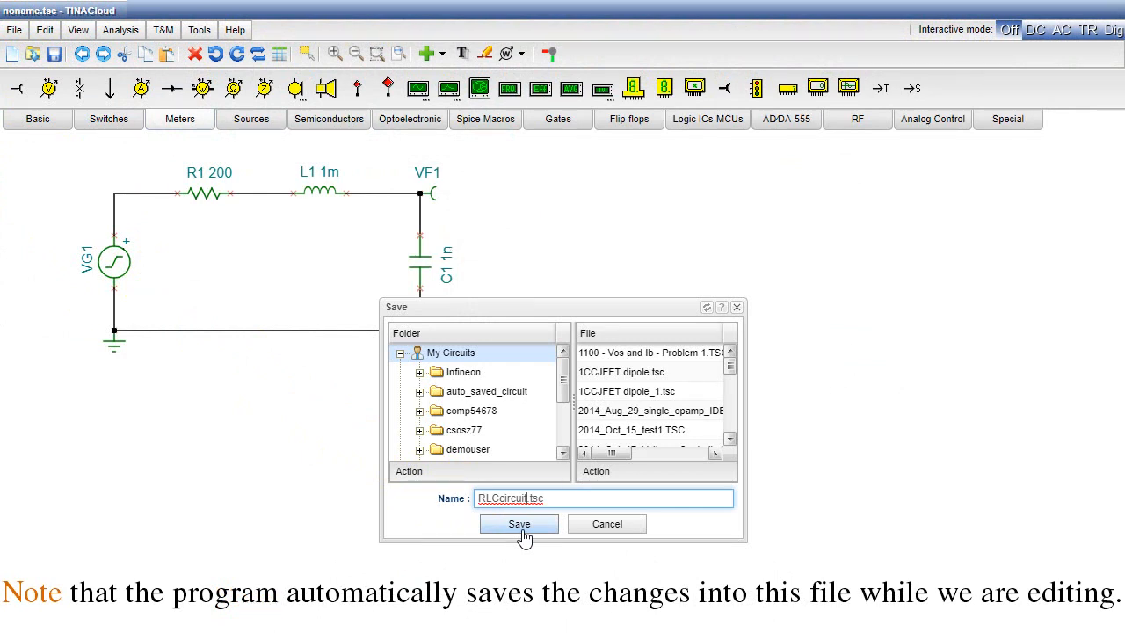
pyautogui.click(518, 524)
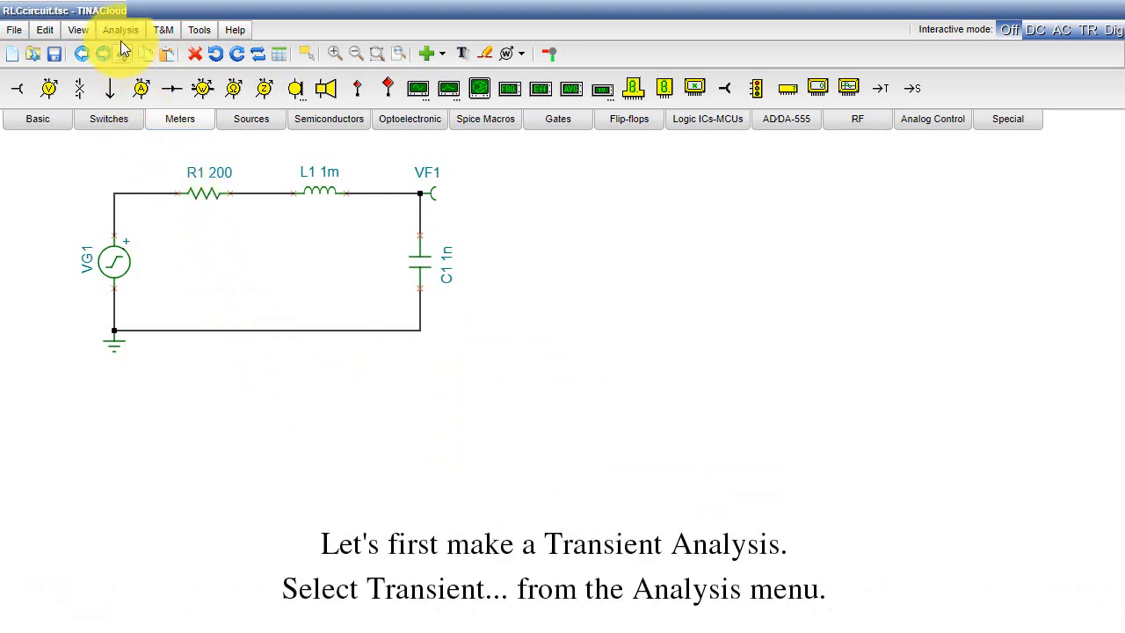
# Configure the transient analysis with 50u end display and zero initial values.
pyautogui.click(120, 28)
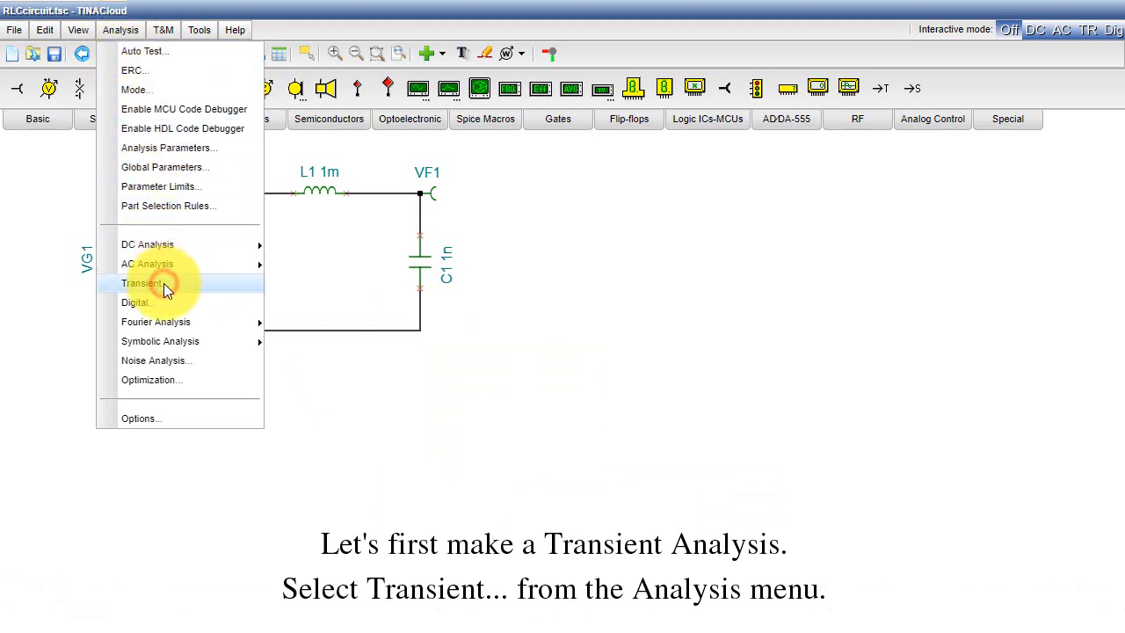
pyautogui.click(140, 283)
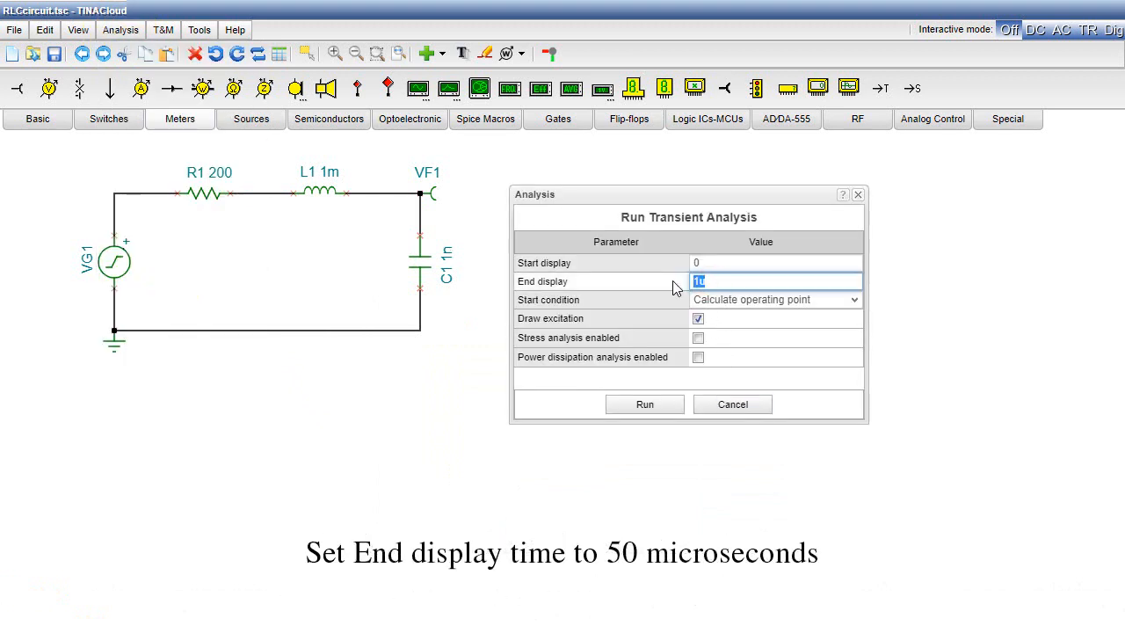
pyautogui.write('50u')
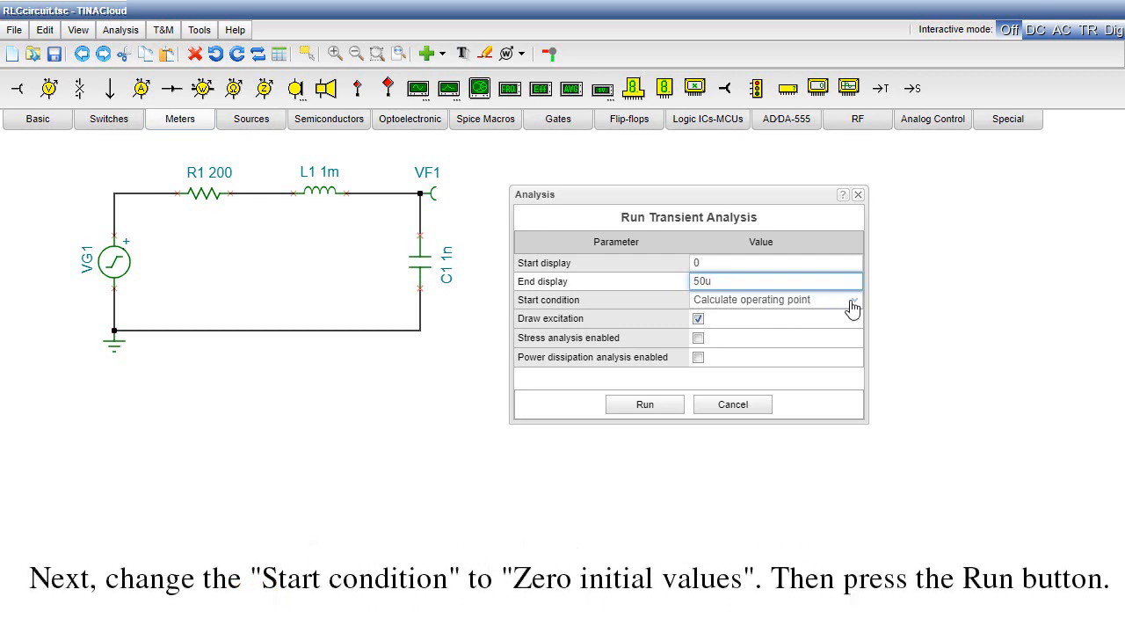
pyautogui.click(851, 298)
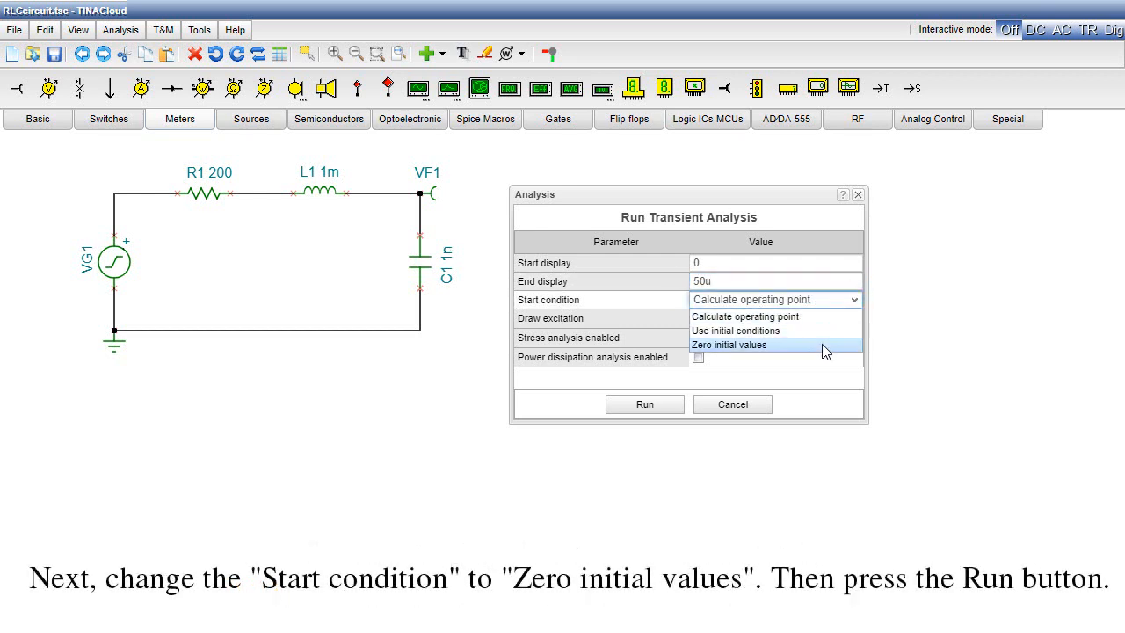
pyautogui.click(728, 344)
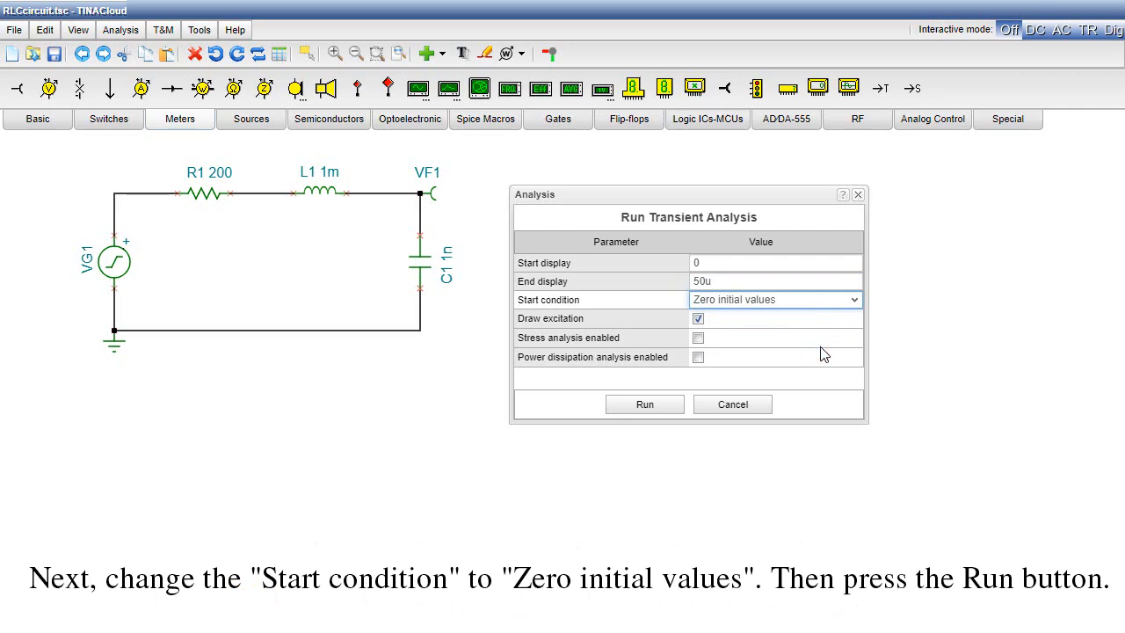
# Run the transient analysis, view the damped oscillation settling at 1 V, then close the diagram.
pyautogui.click(644, 404)
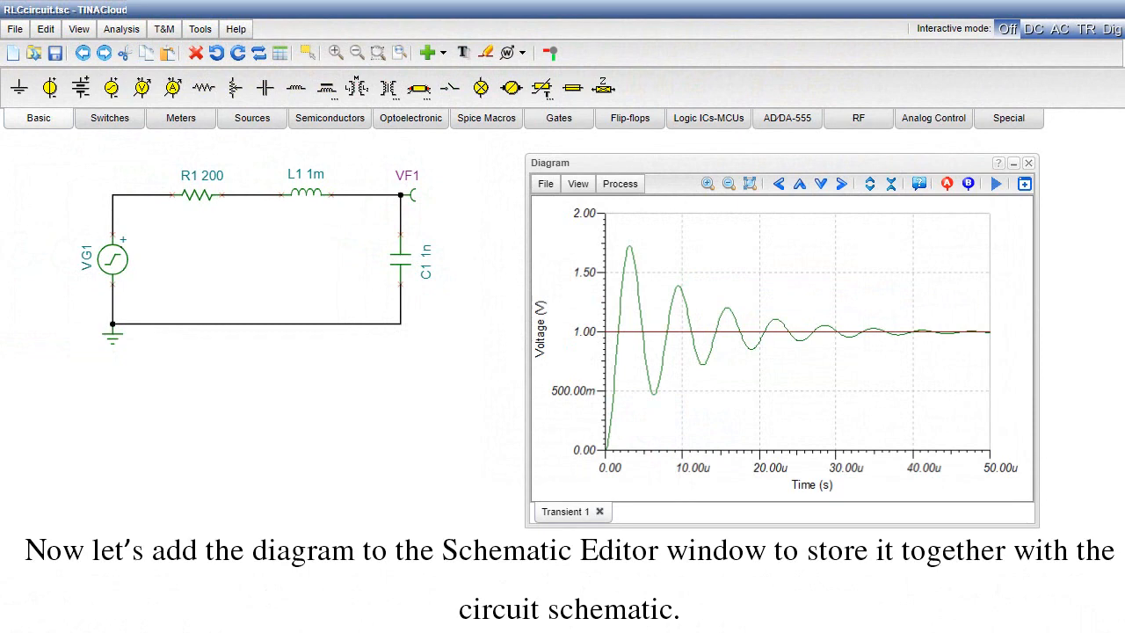
pyautogui.moveTo(1028, 163)
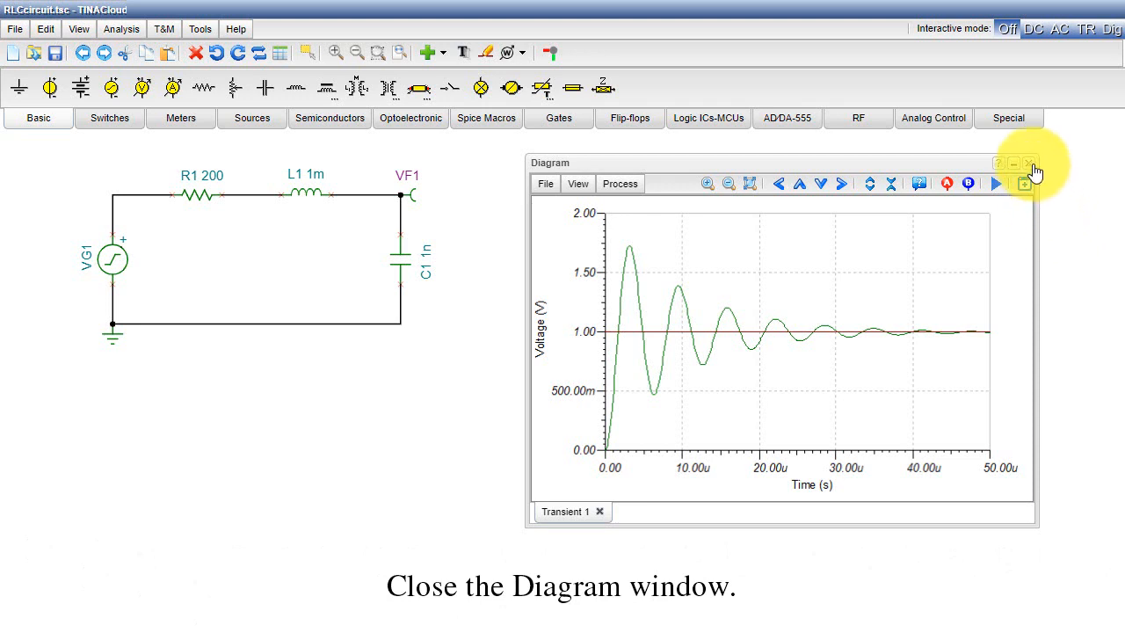
pyautogui.click(1029, 164)
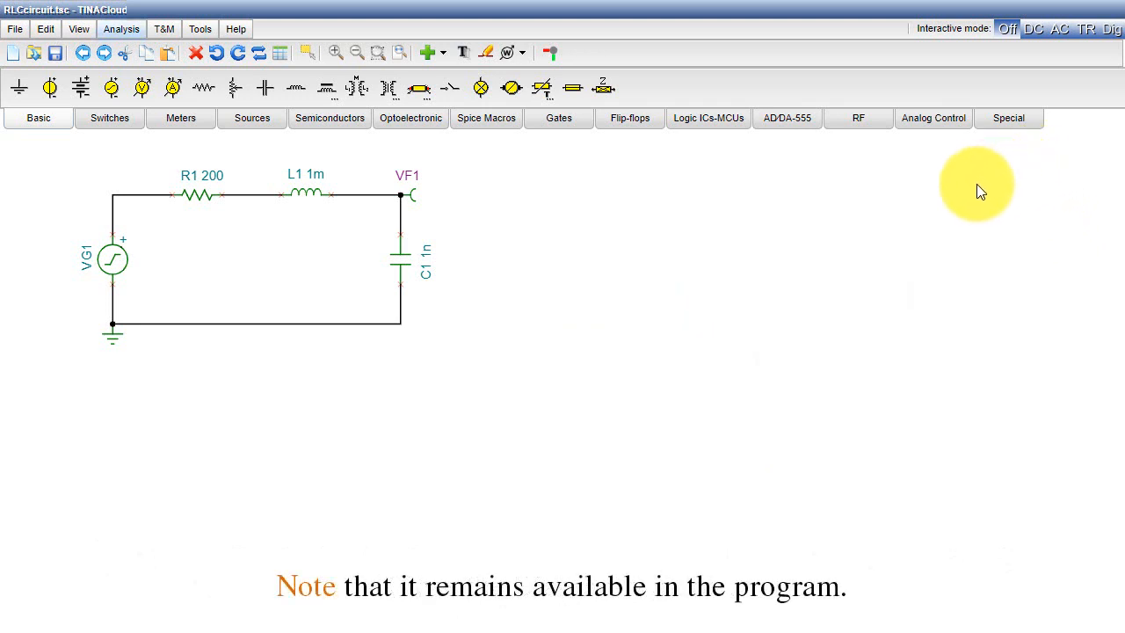
pyautogui.moveTo(907, 218)
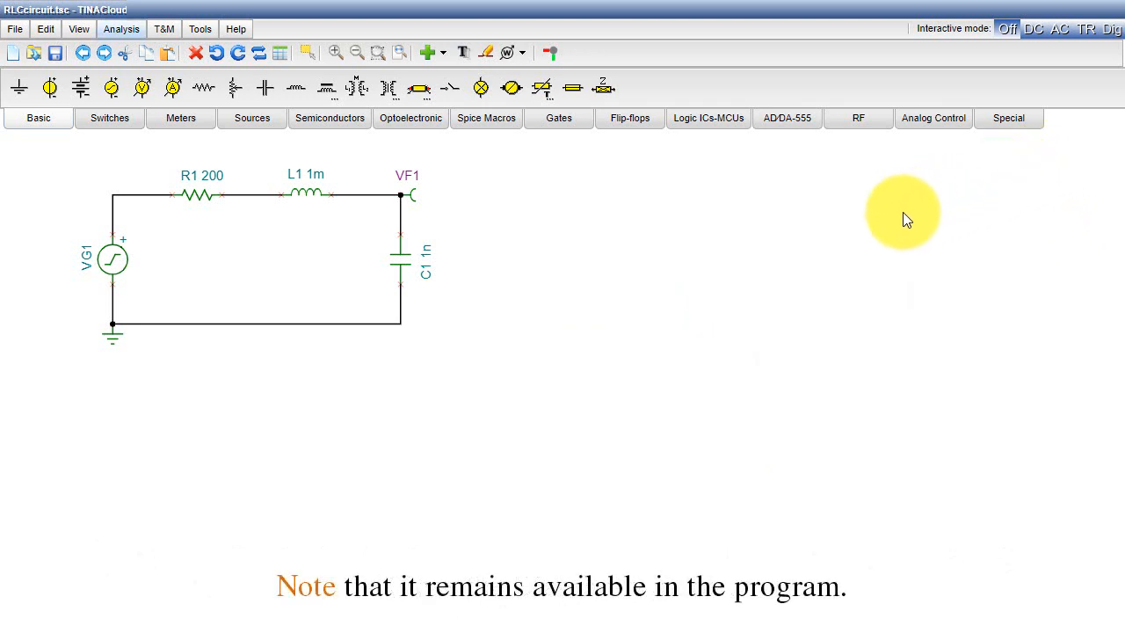
pyautogui.moveTo(425, 52)
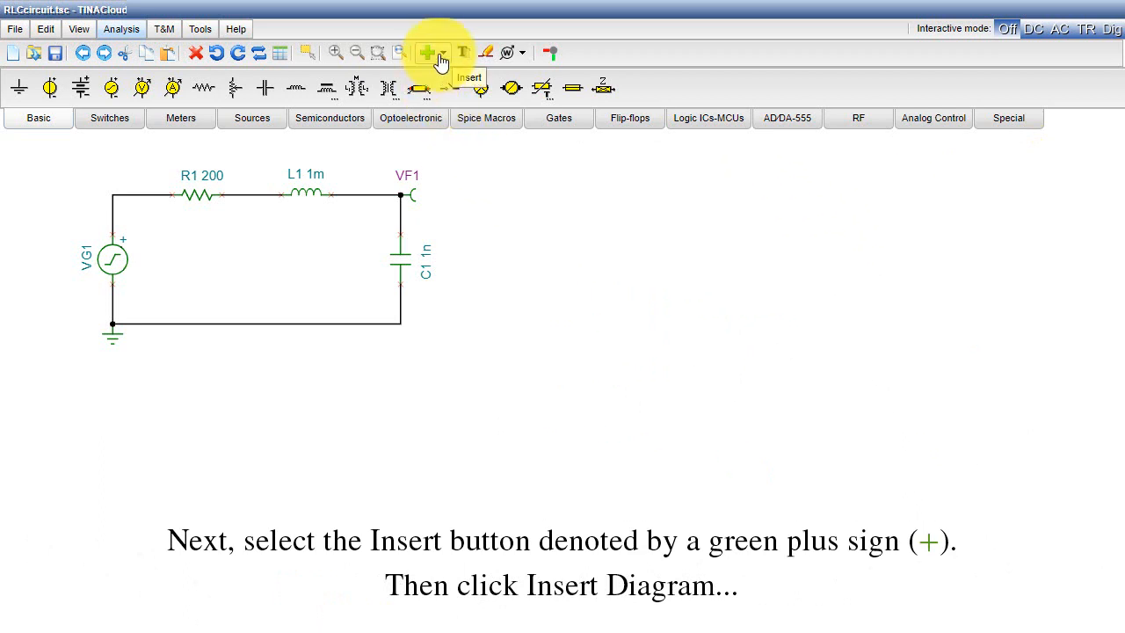
# Insert the Transient 1 voltage diagram onto the schematic at default 570 by 347 size.
pyautogui.click(430, 53)
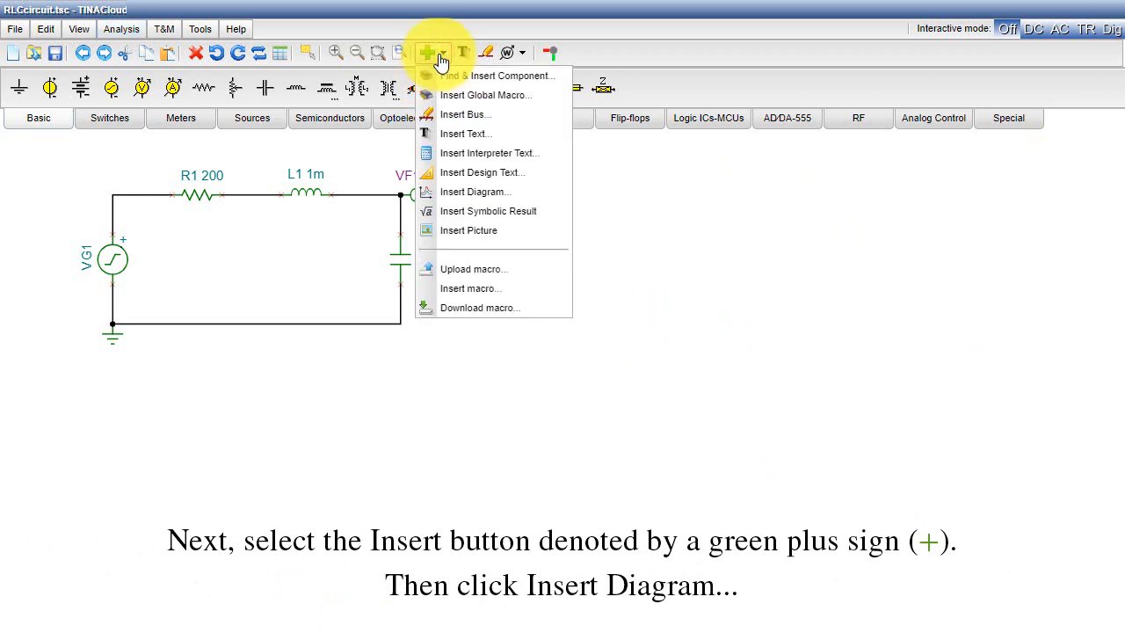
pyautogui.moveTo(510, 196)
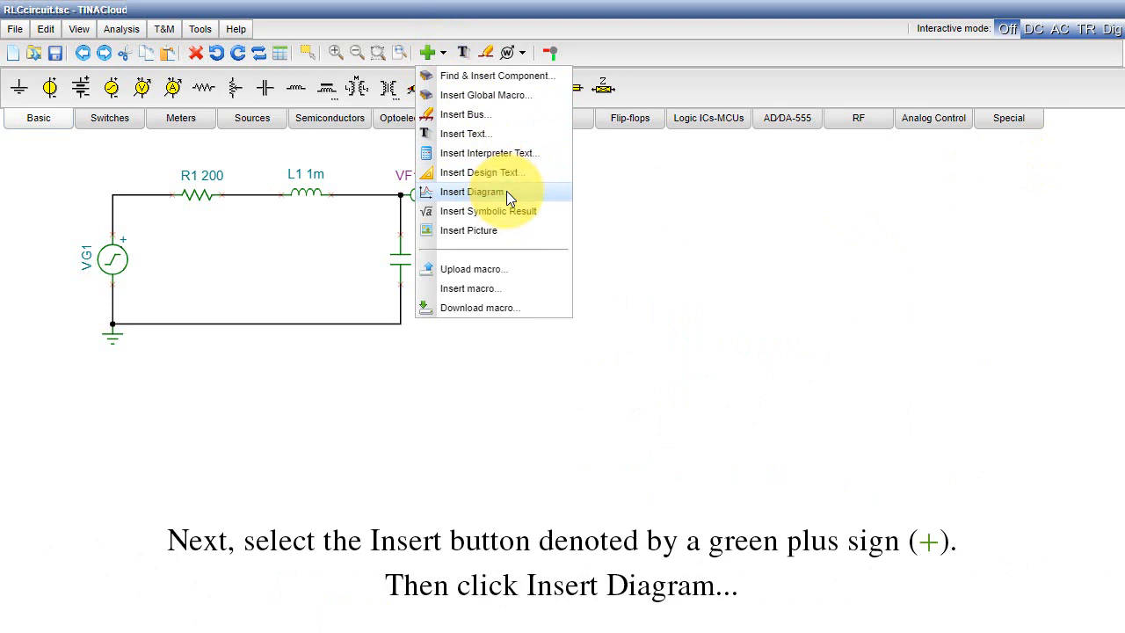
pyautogui.click(471, 192)
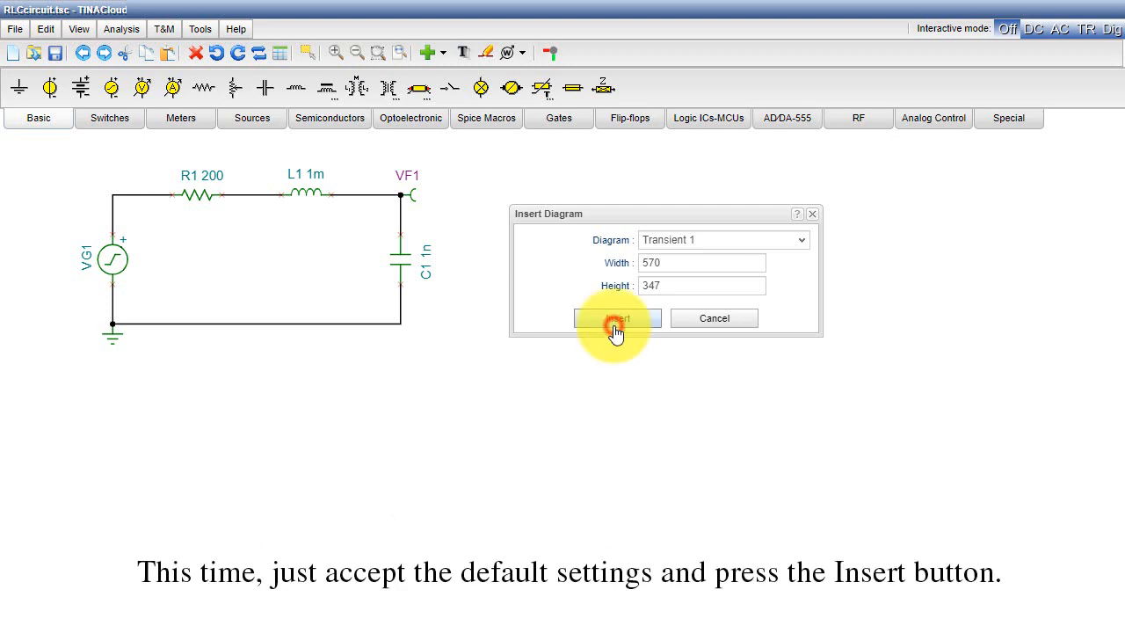
pyautogui.click(615, 318)
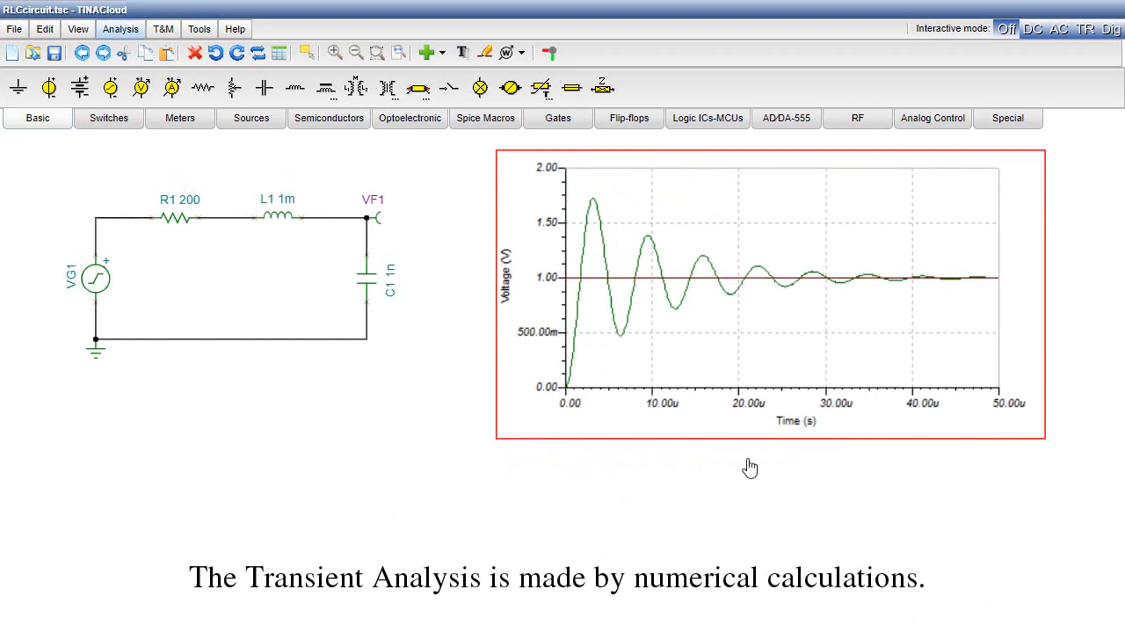
pyautogui.moveTo(749, 467)
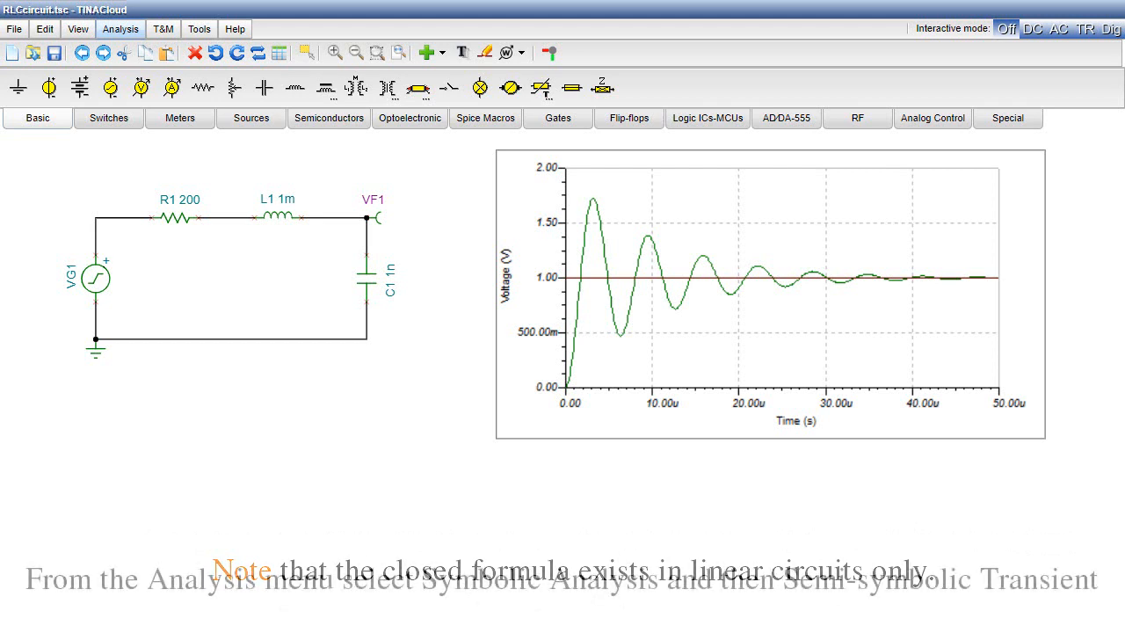
# Run a Semi-symbolic Transient analysis from the Symbolic Analysis menu.
pyautogui.click(120, 28)
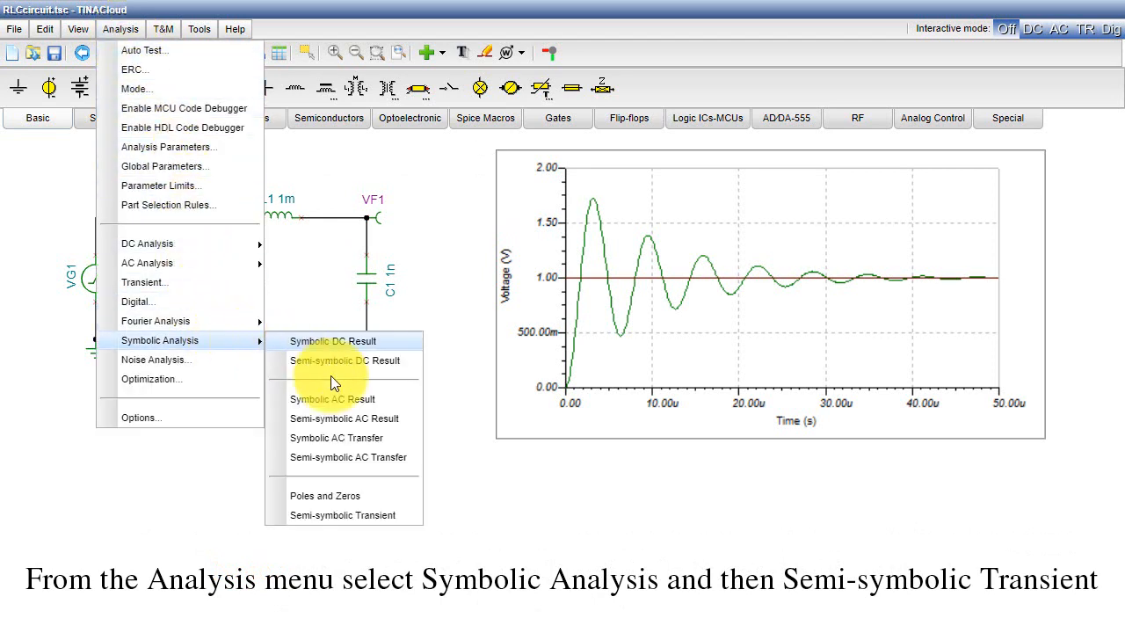
pyautogui.click(341, 515)
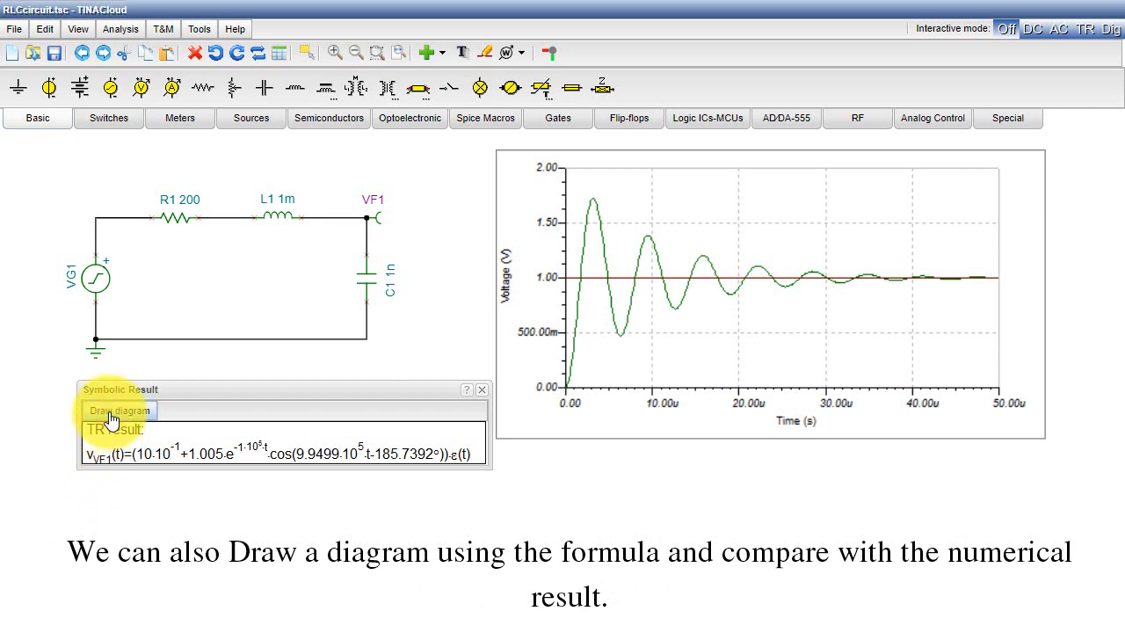
# Draw a time-function diagram from the symbolic VF1 formula.
pyautogui.click(120, 411)
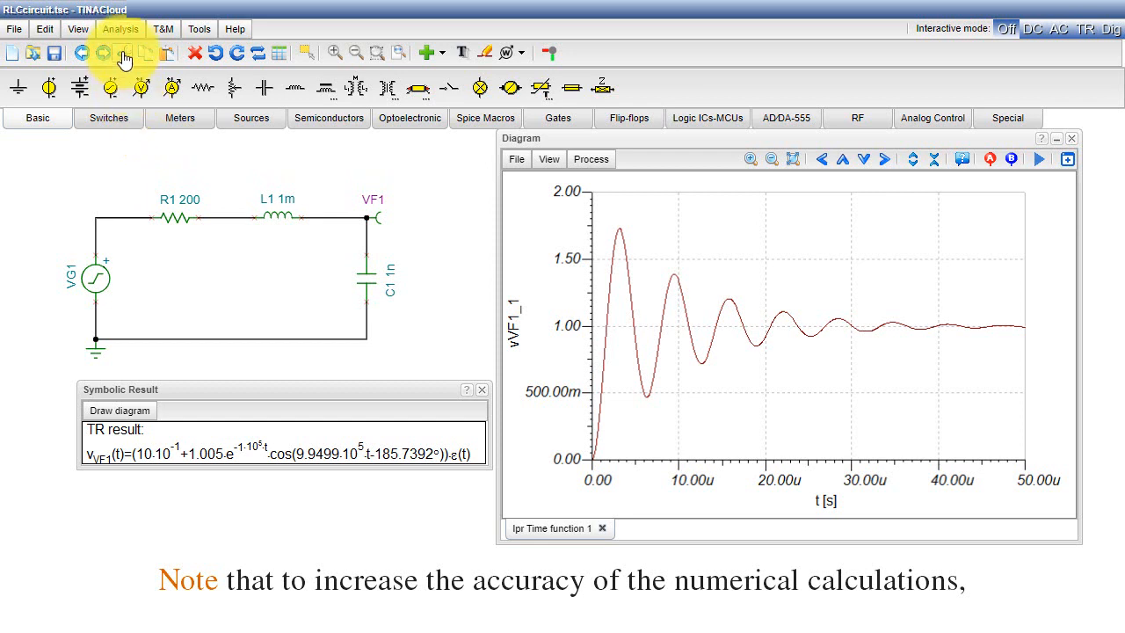
# In Analysis Parameters, set the TR maximum time step to 100n and confirm.
pyautogui.click(121, 28)
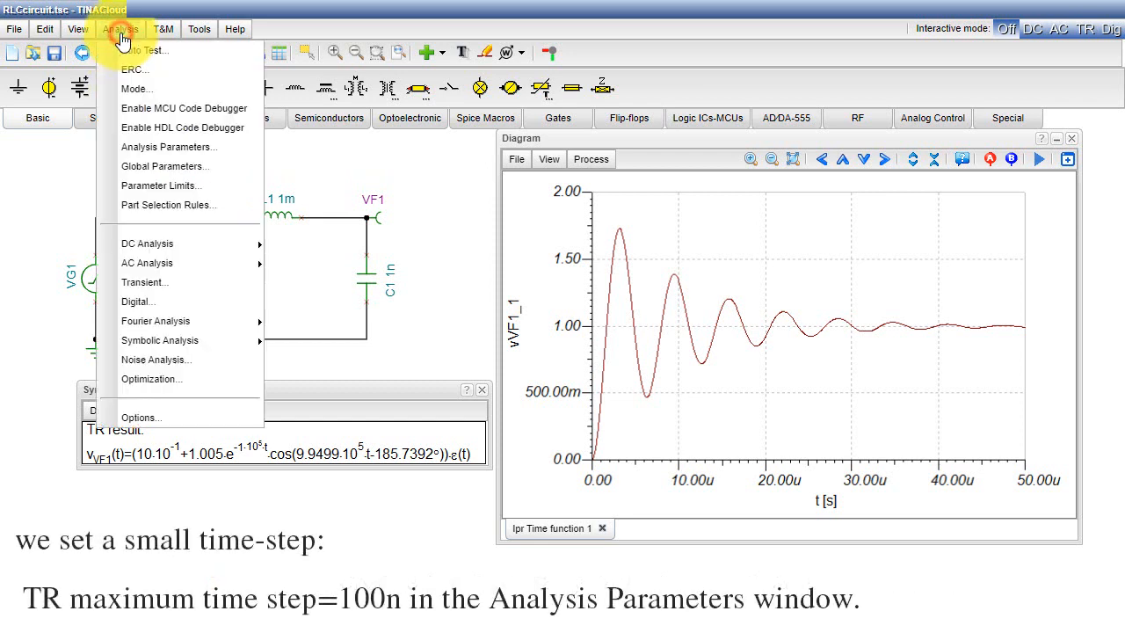
pyautogui.moveTo(167, 148)
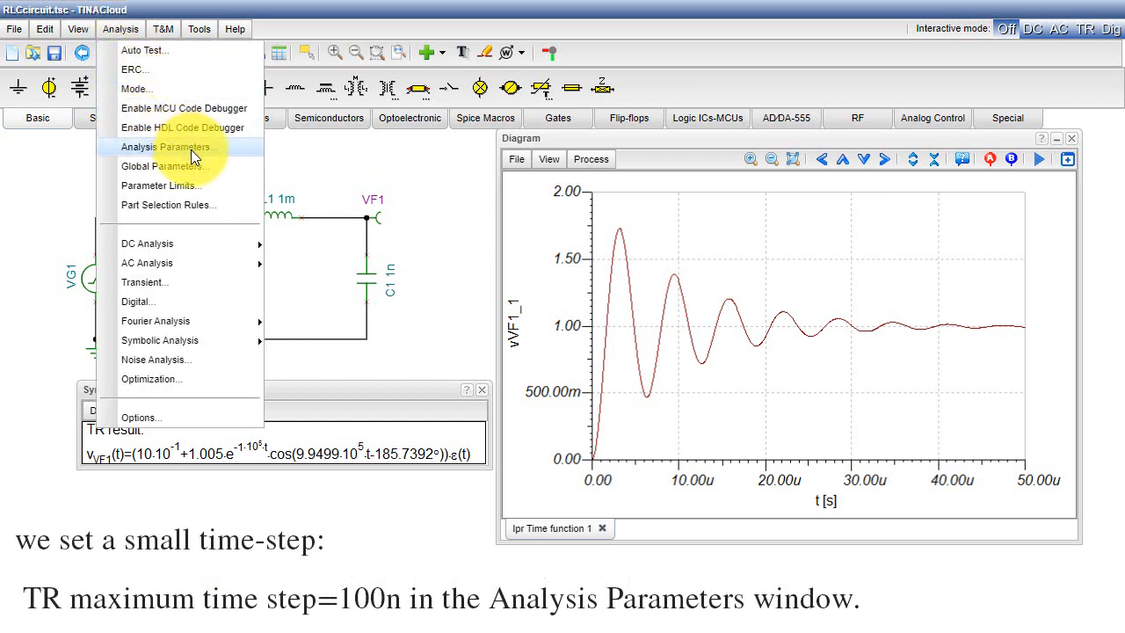
pyautogui.click(165, 148)
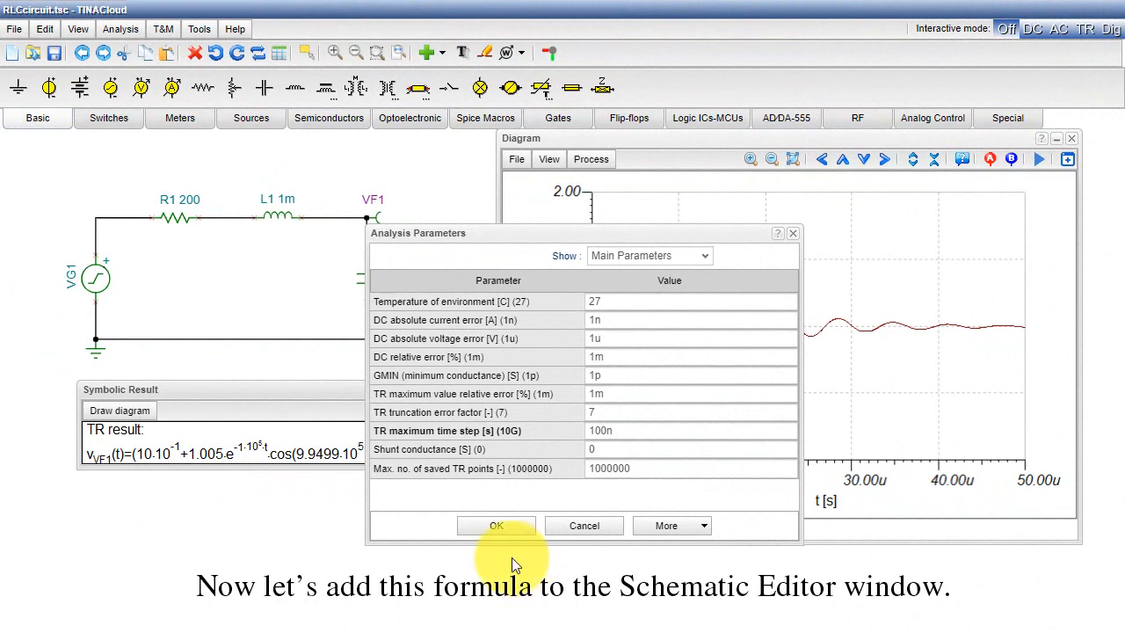
pyautogui.click(495, 525)
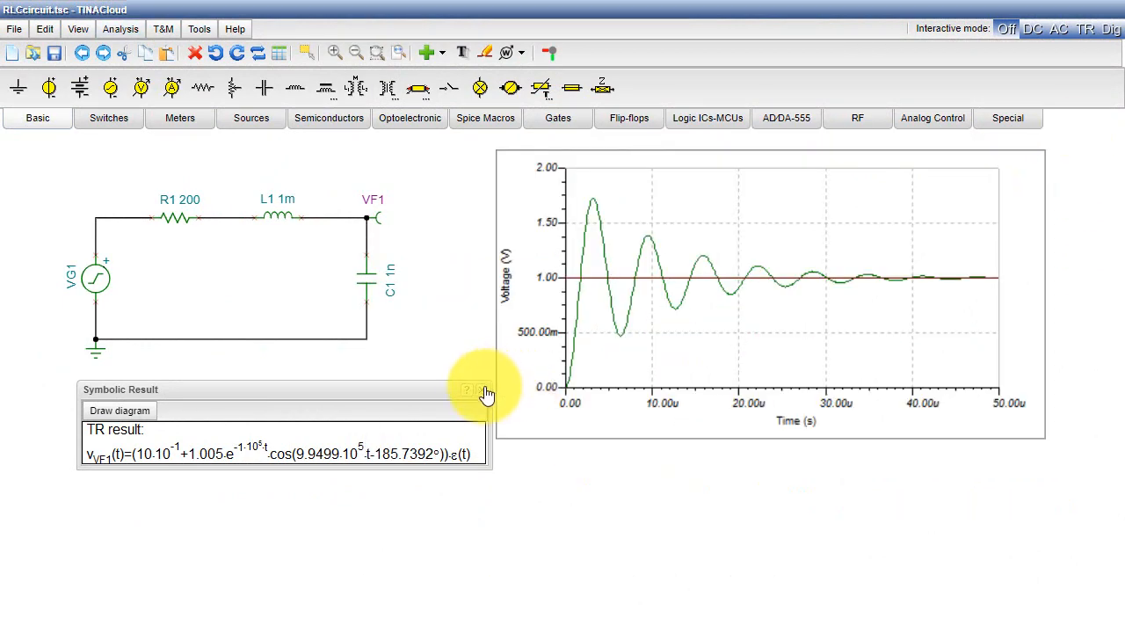
# Close the Symbolic Result window and insert the VF1 TR result formula as text on the schematic.
pyautogui.click(485, 390)
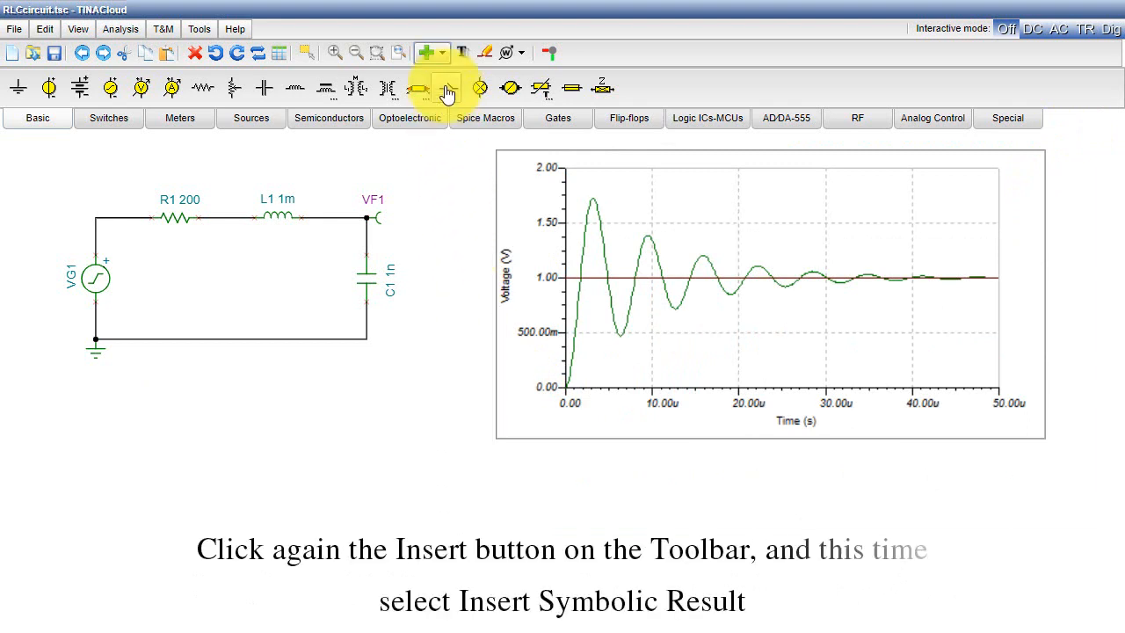
pyautogui.click(426, 53)
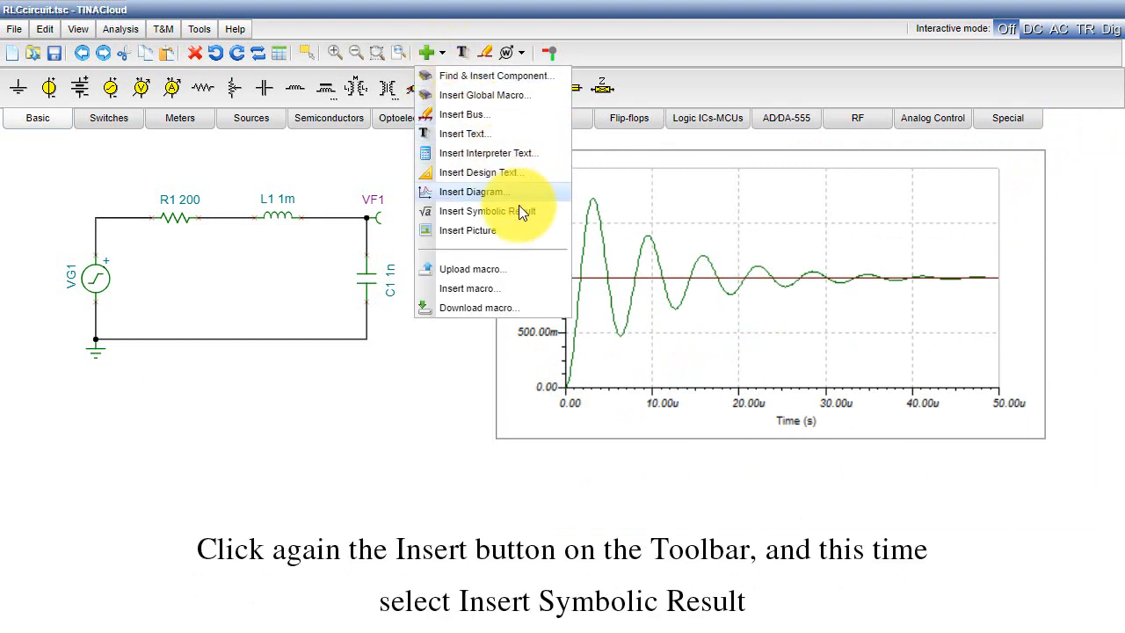
pyautogui.moveTo(524, 211)
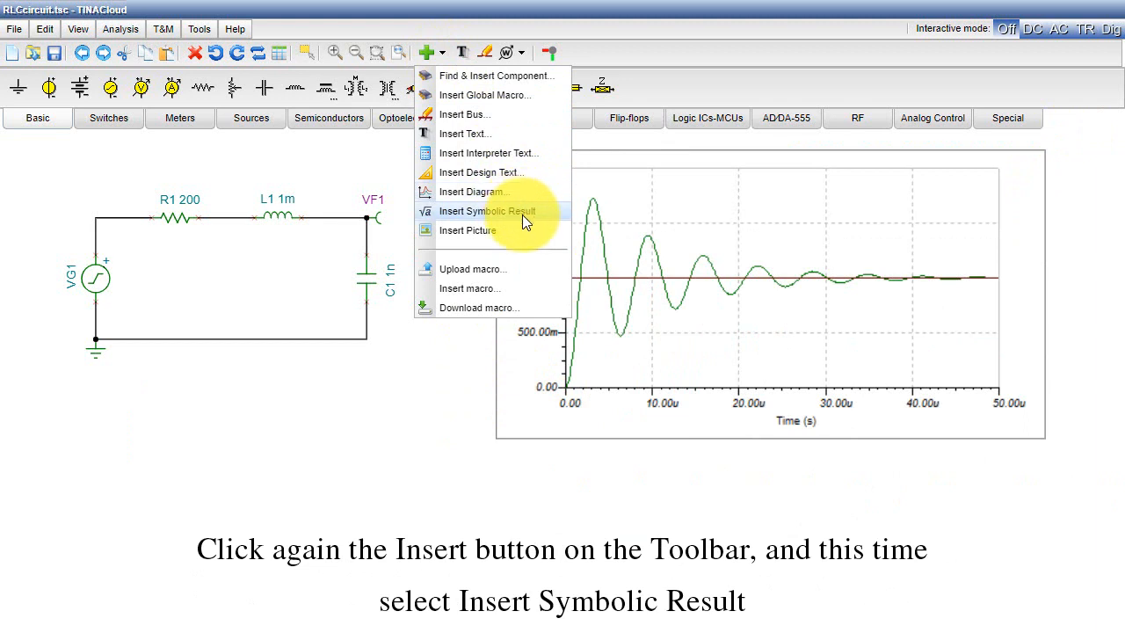
pyautogui.click(487, 211)
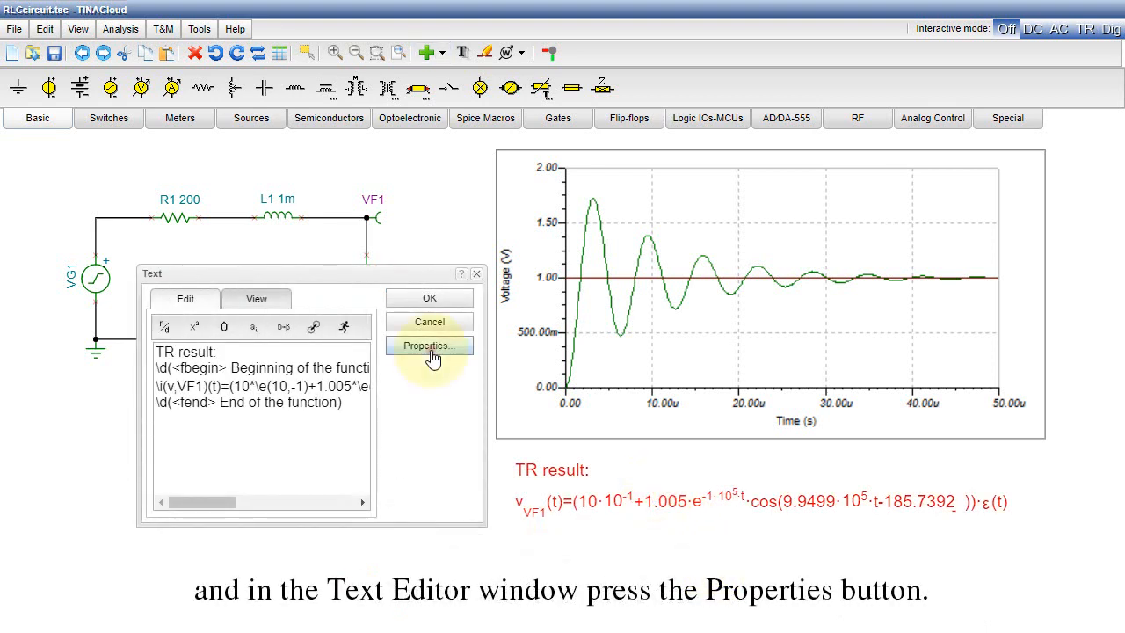
pyautogui.click(428, 344)
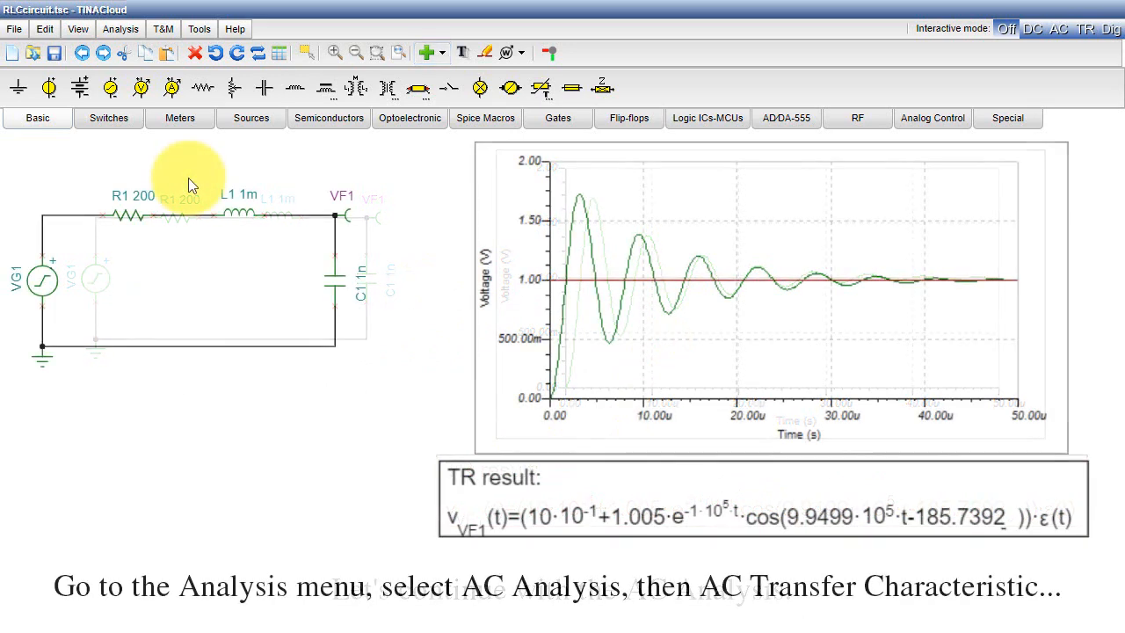
pyautogui.moveTo(119, 28)
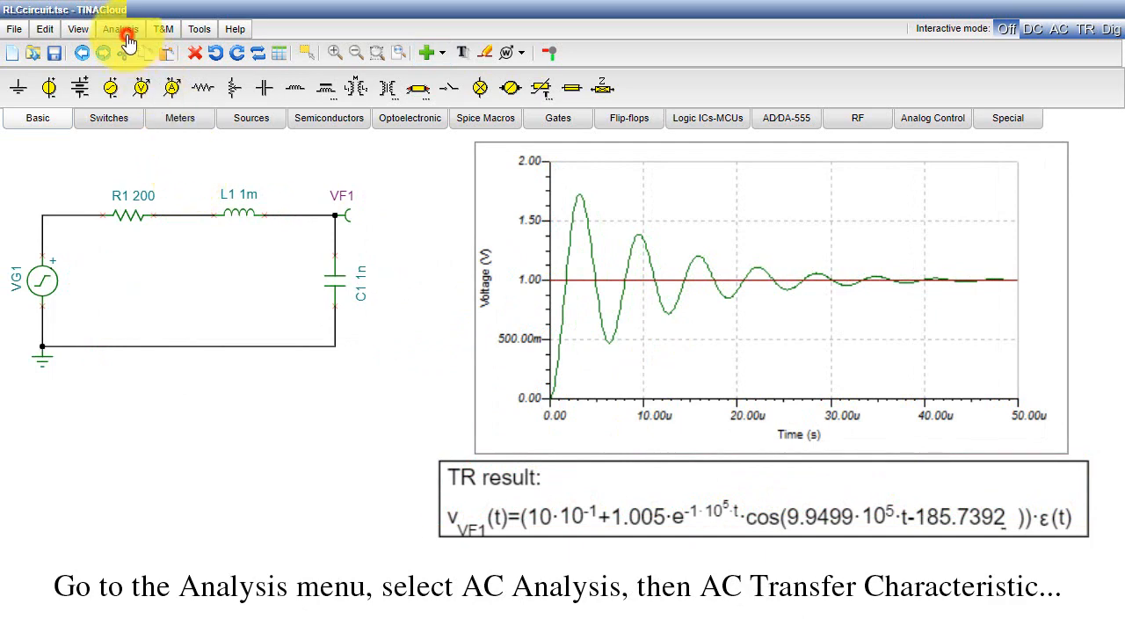
# Run an AC transfer characteristic analysis from 1k to 1M with 500 logarithmic points.
pyautogui.click(120, 28)
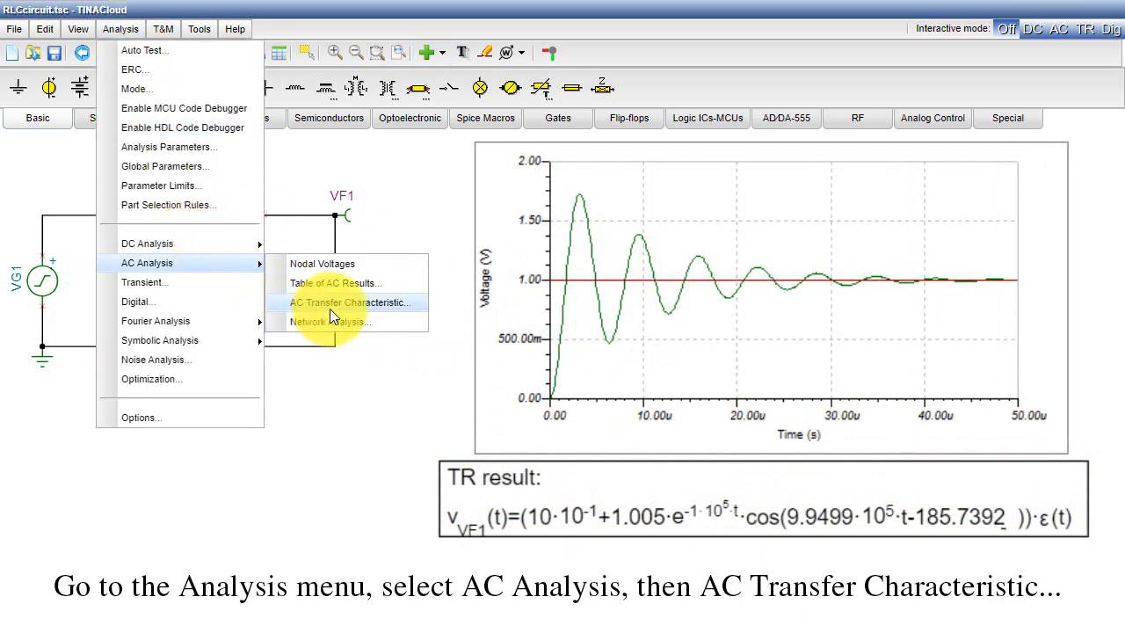
pyautogui.click(348, 303)
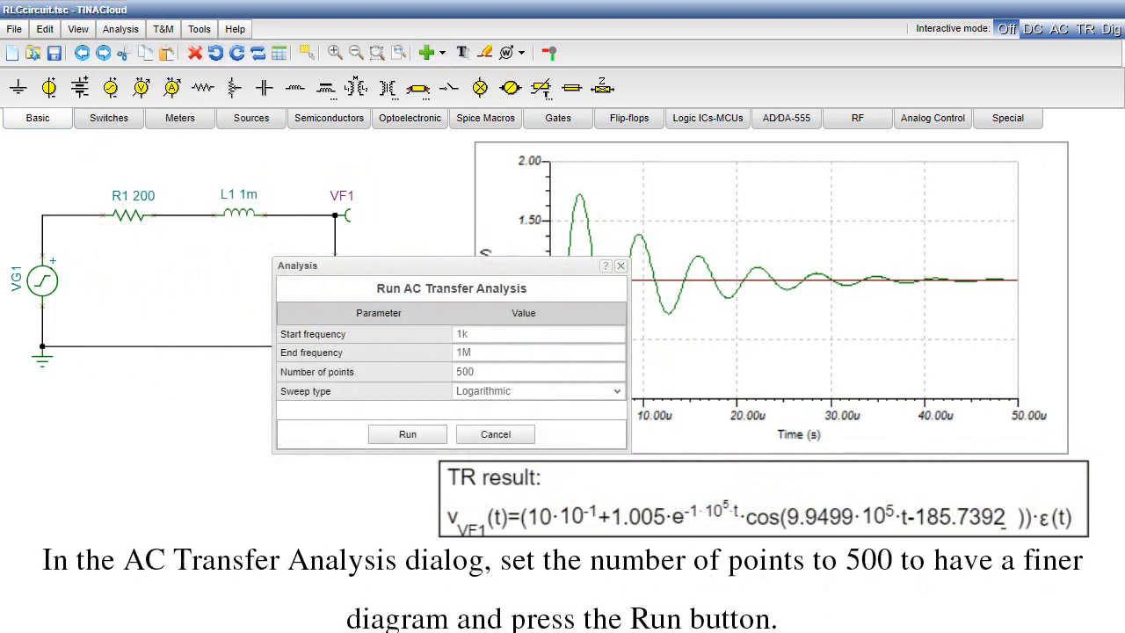
pyautogui.click(538, 371)
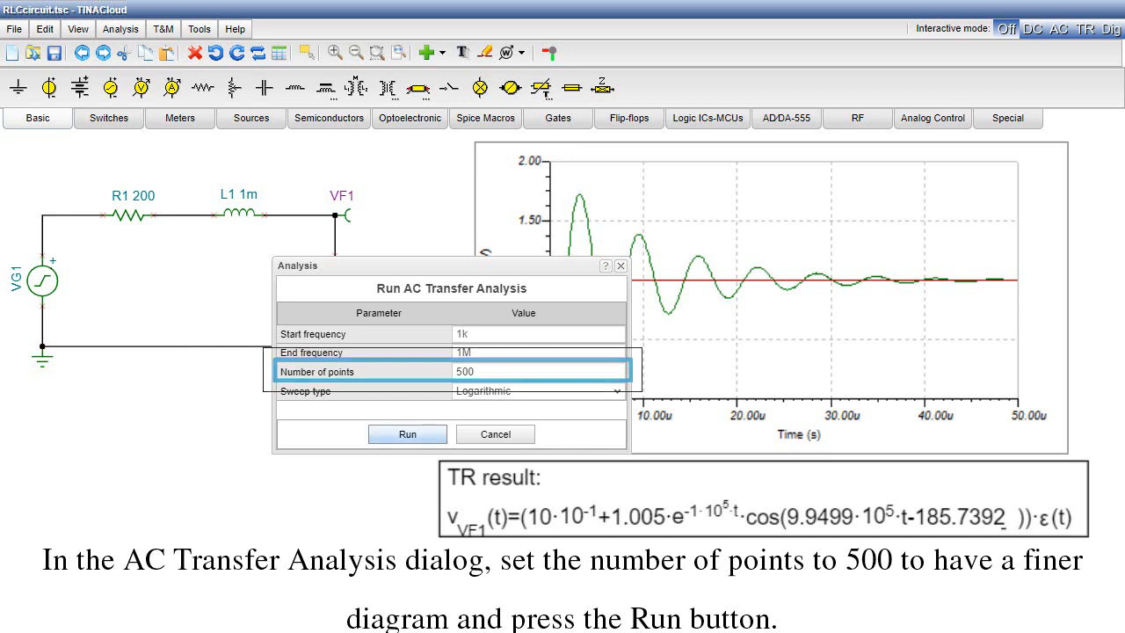
pyautogui.click(408, 435)
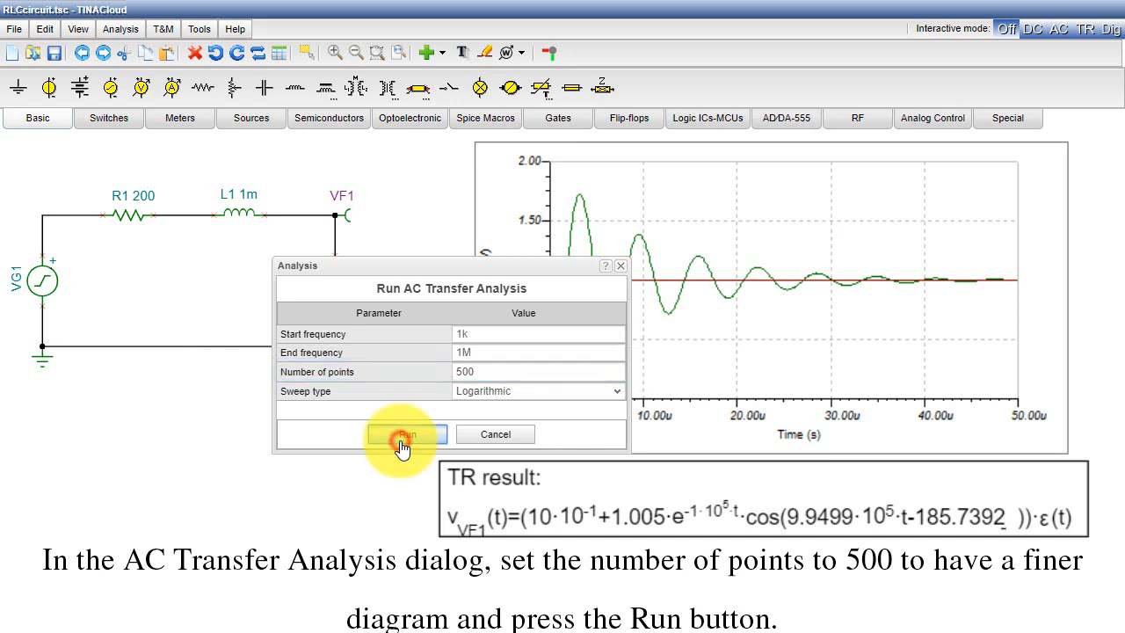
pyautogui.click(403, 432)
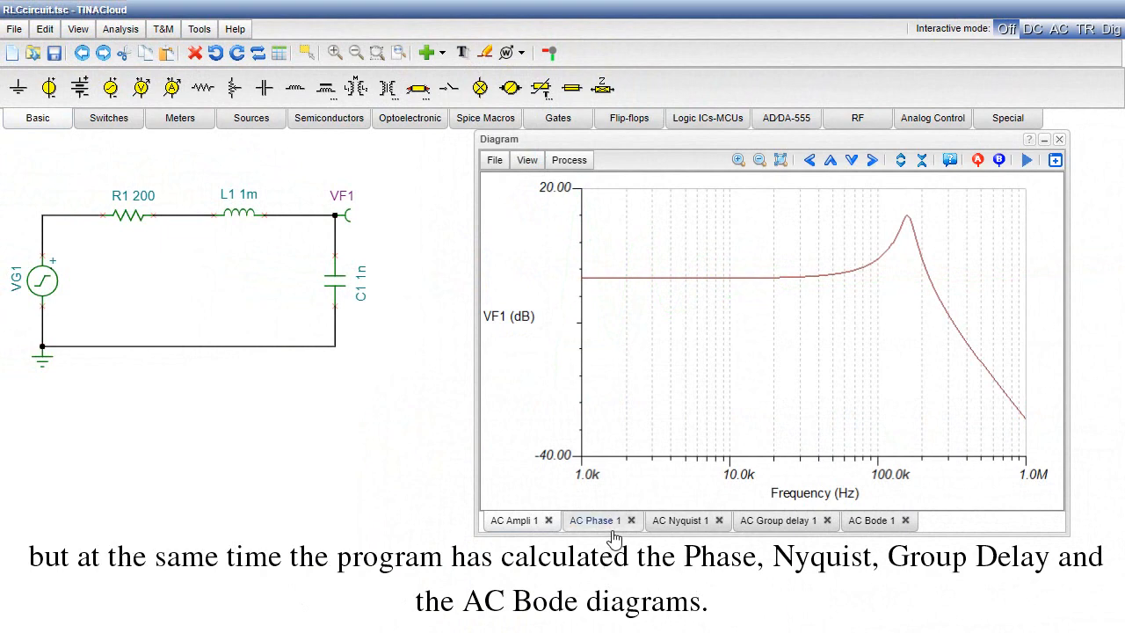
# Review the AC phase and group delay diagrams, then show the AC Bode diagram for VF1.
pyautogui.click(594, 520)
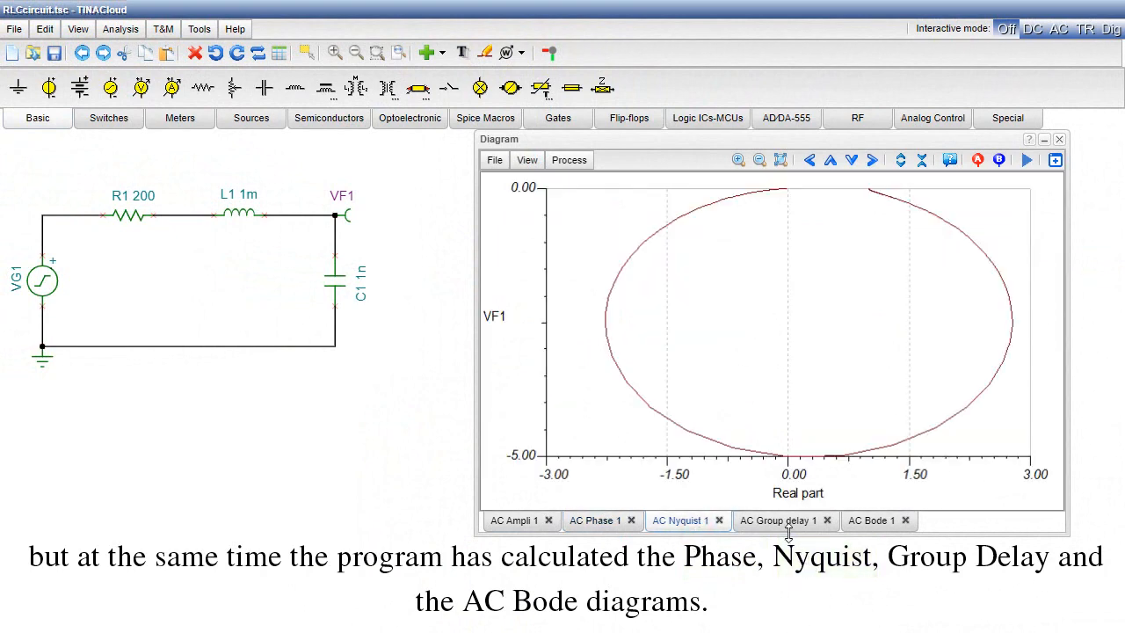
pyautogui.click(776, 520)
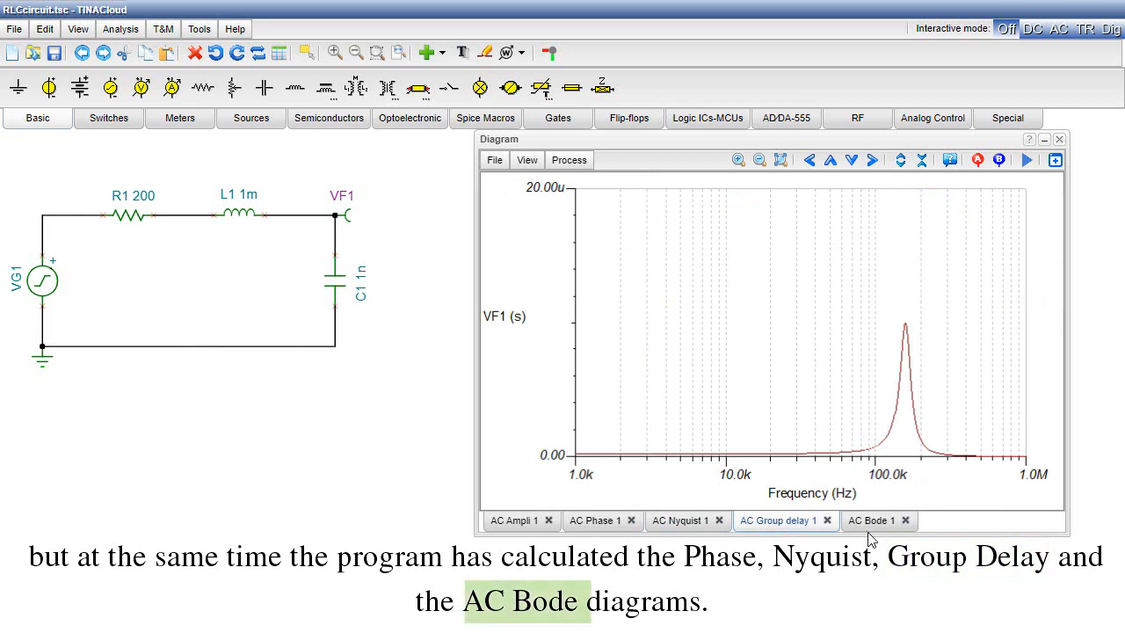
pyautogui.click(872, 520)
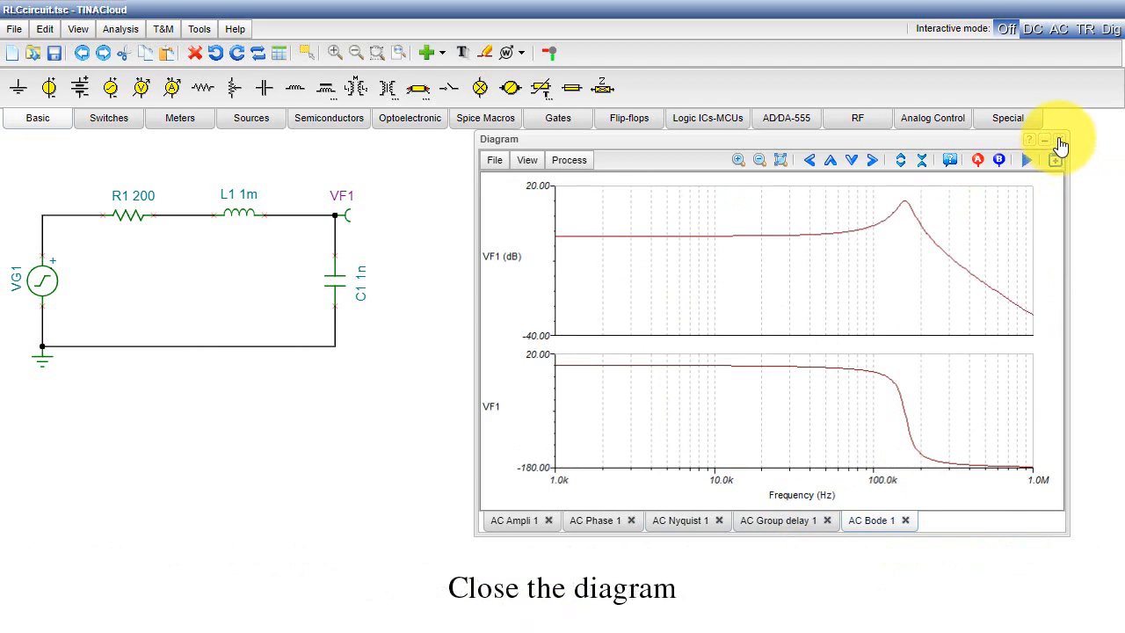
# Close the diagram window and insert the AC Bode 1 diagram with width 500 and height 300.
pyautogui.click(1060, 141)
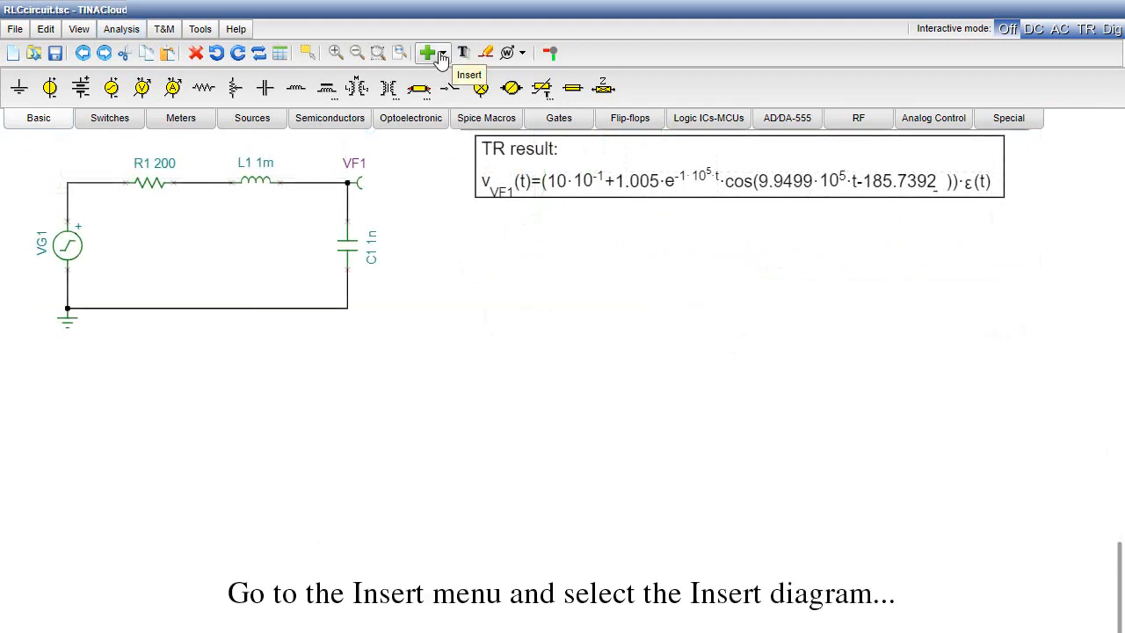
pyautogui.click(427, 53)
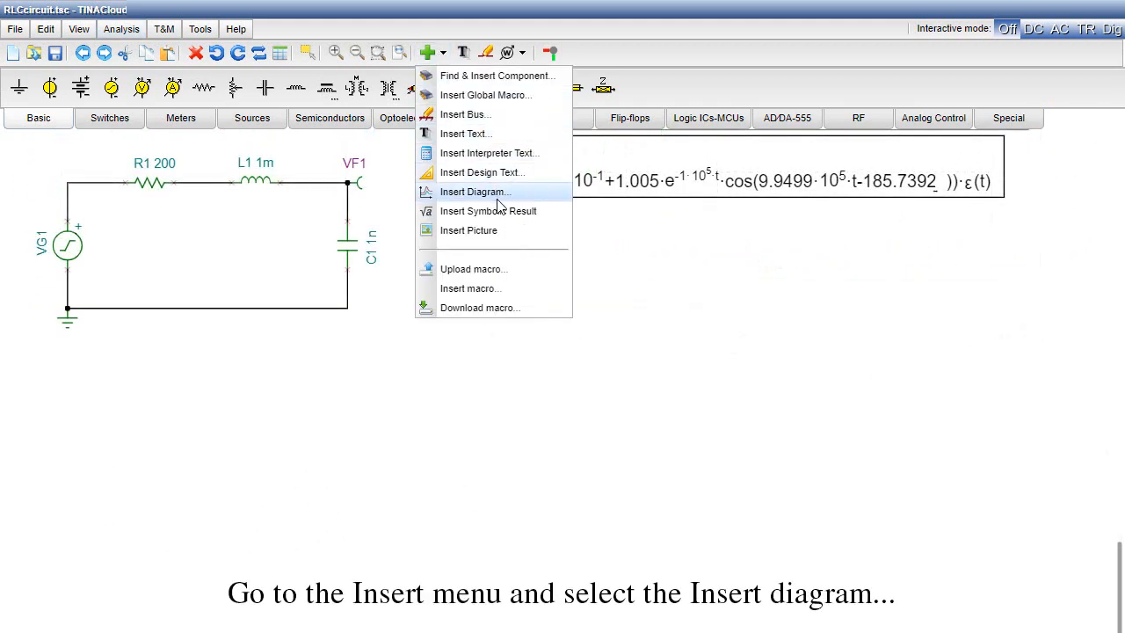
pyautogui.click(475, 191)
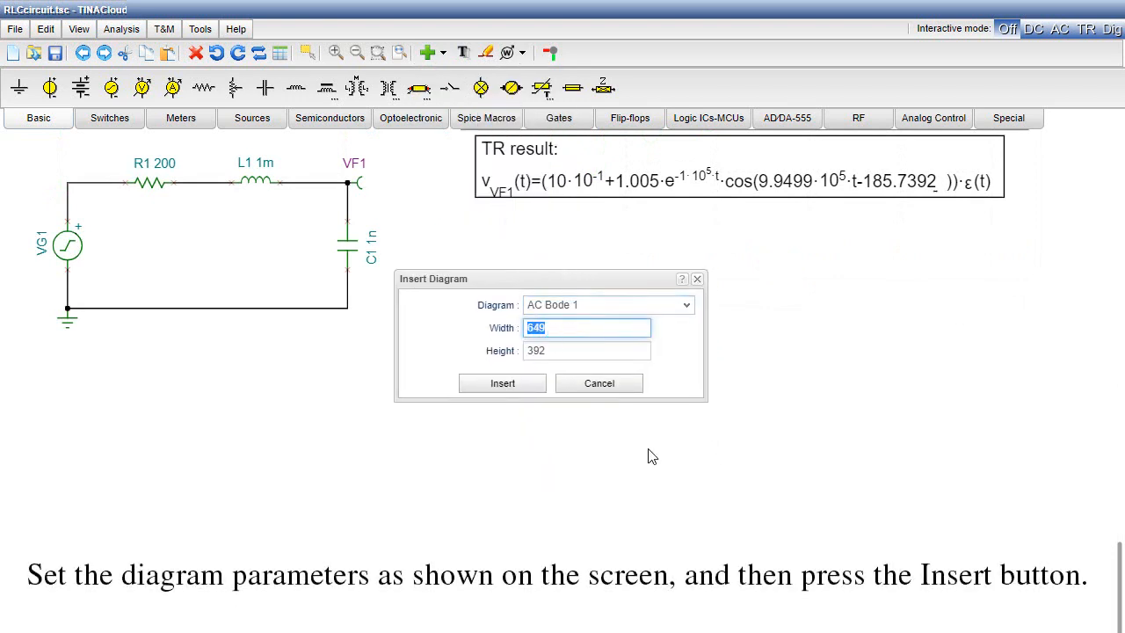
pyautogui.write('500')
pyautogui.click(587, 350)
pyautogui.write('300')
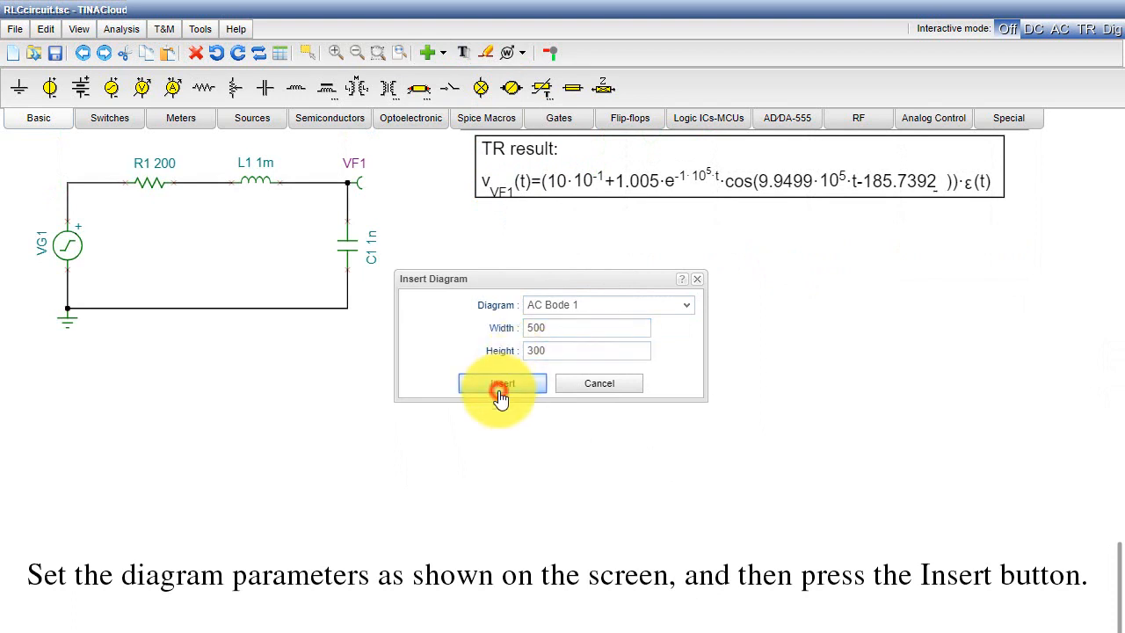
pyautogui.click(501, 383)
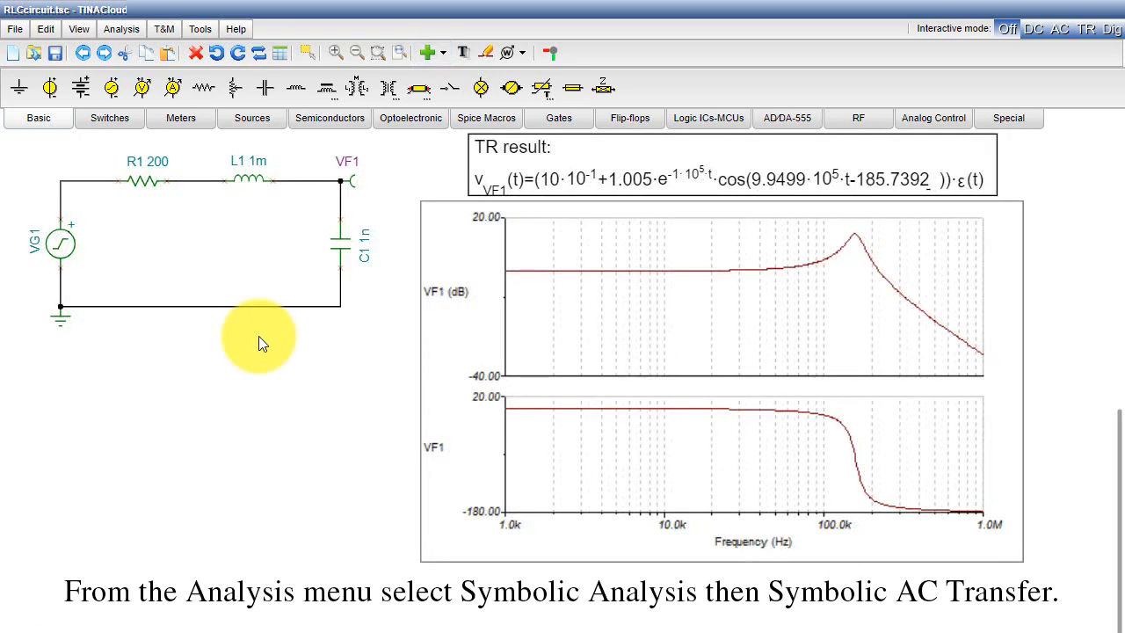
# Drop the Bode diagram beside the circuit and compute the symbolic AC transfer function W(s).
pyautogui.click(119, 28)
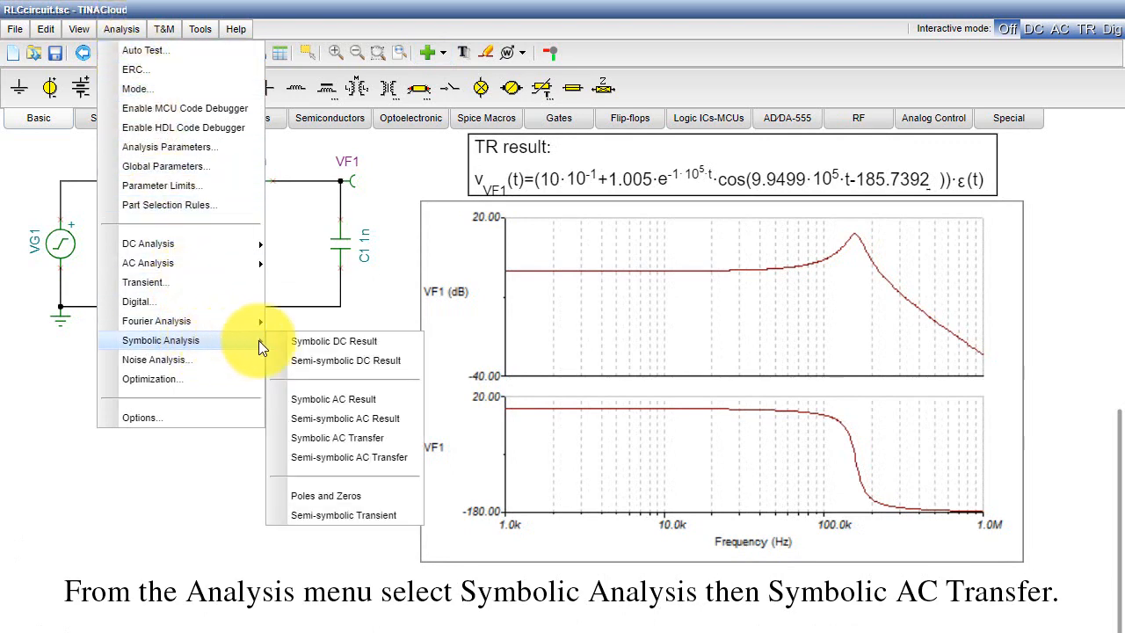
pyautogui.moveTo(338, 438)
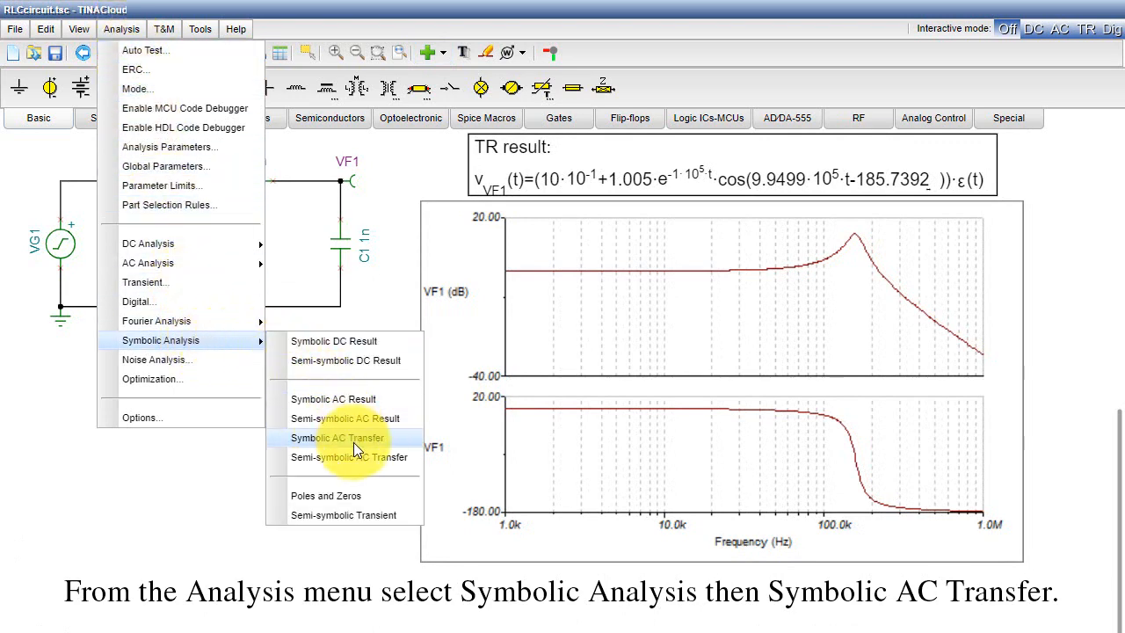
pyautogui.click(337, 438)
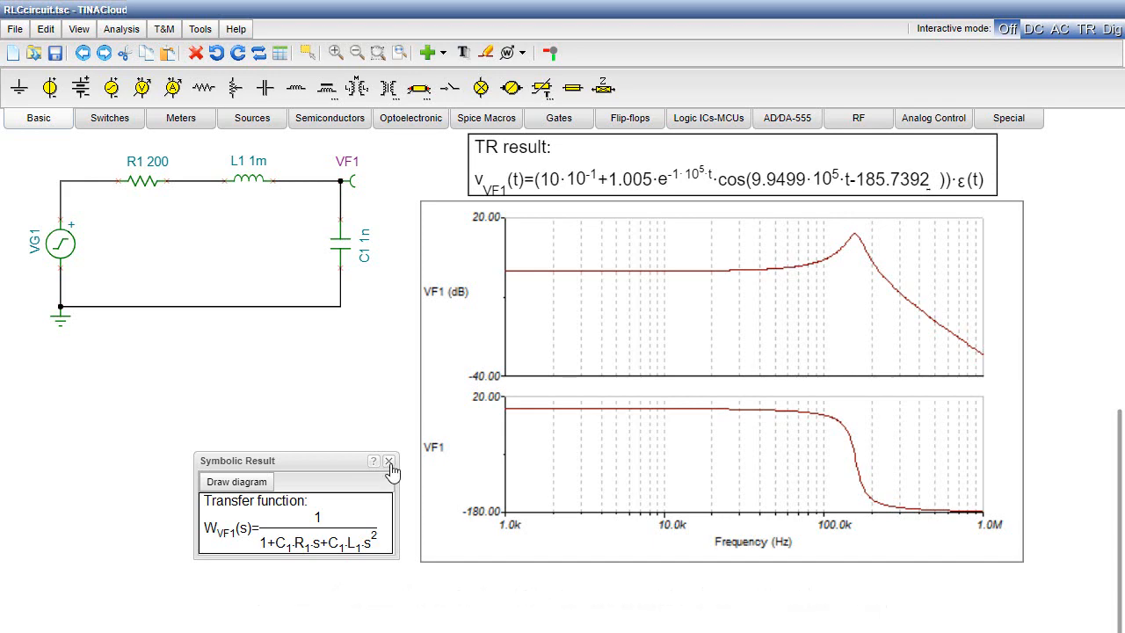
# Insert the symbolic transfer-function W(s) formula beneath the Bode diagram and bring up its font settings.
pyautogui.click(389, 461)
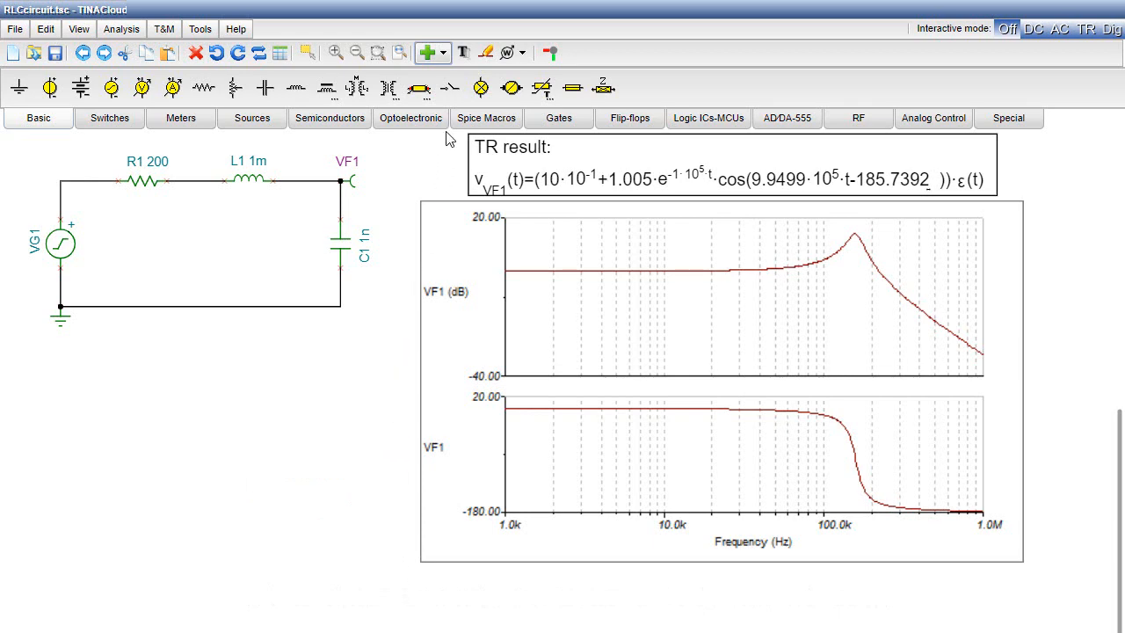
pyautogui.click(446, 53)
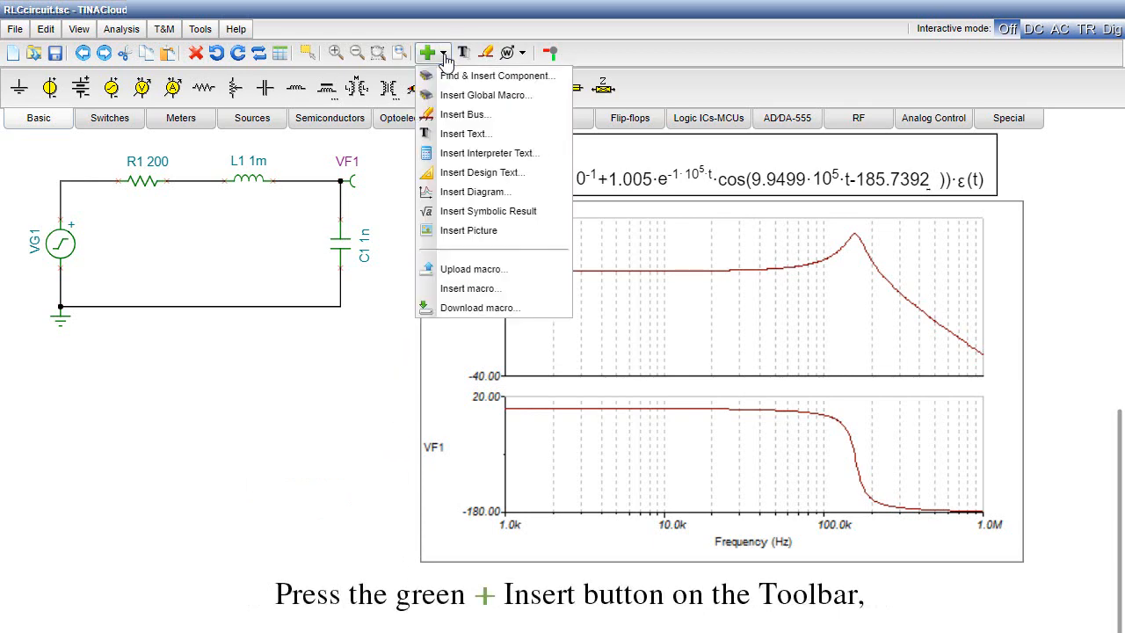
pyautogui.moveTo(506, 211)
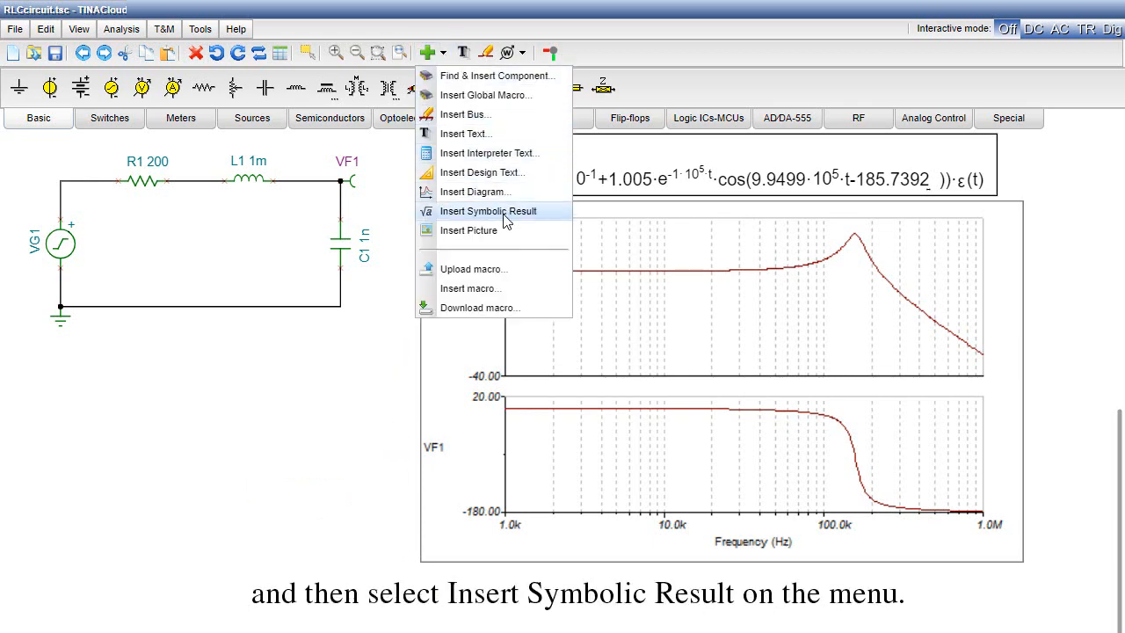
pyautogui.click(488, 211)
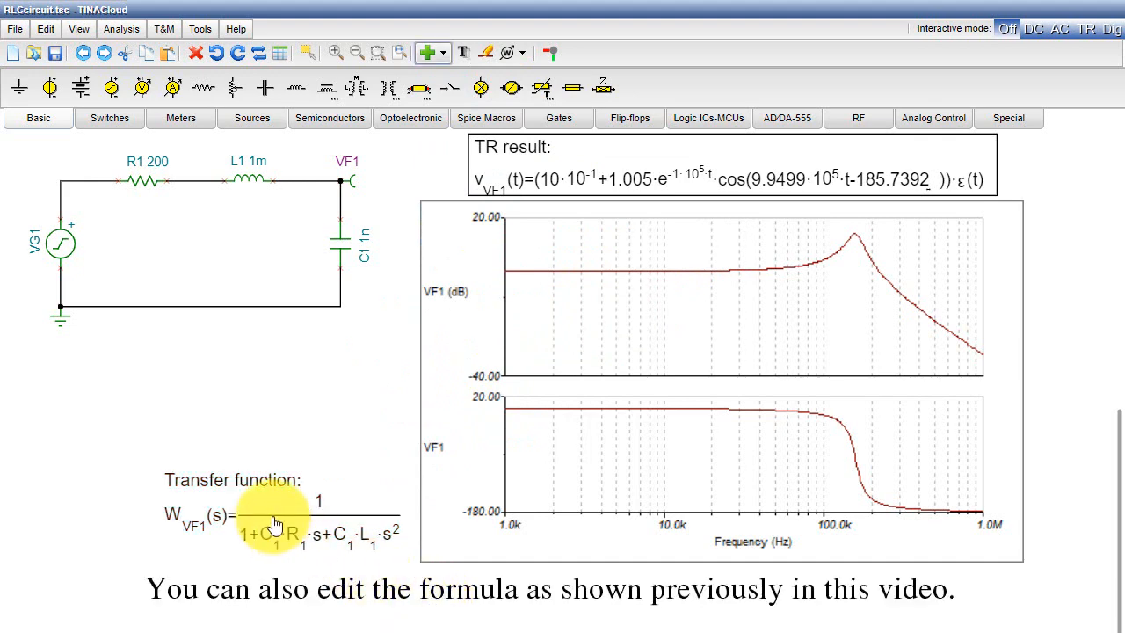
pyautogui.doubleClick(274, 523)
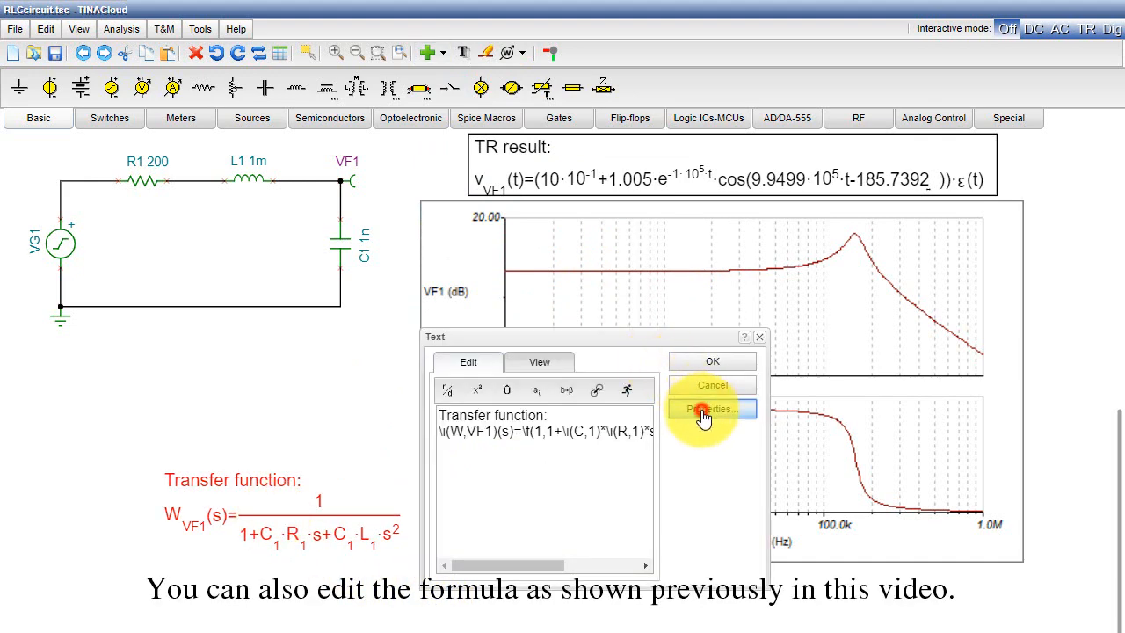
pyautogui.click(712, 408)
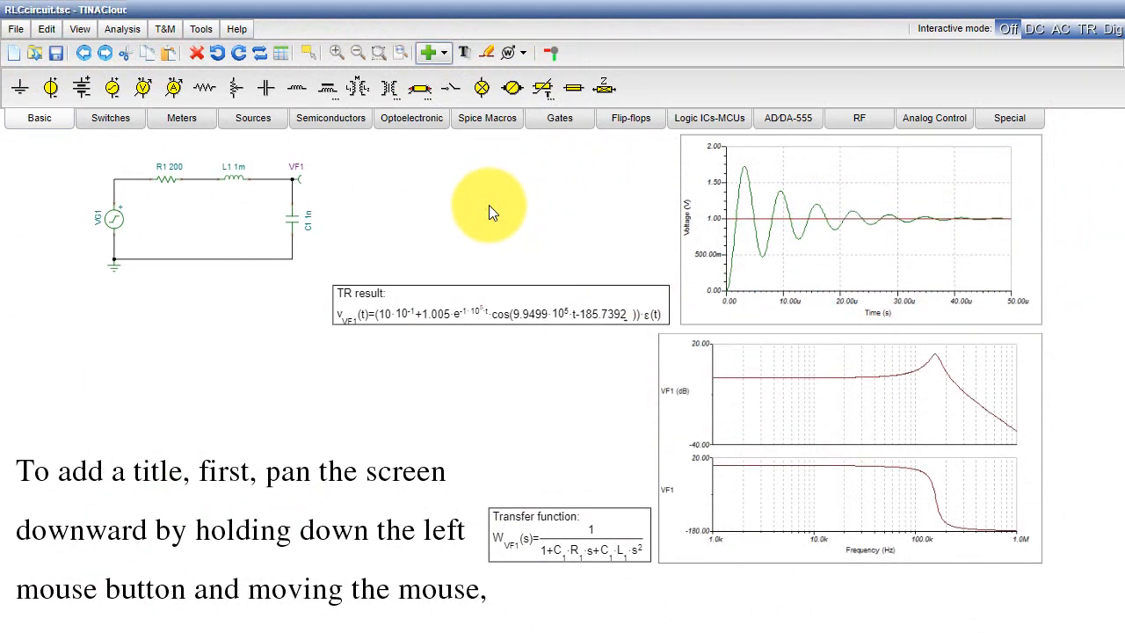
# Create a bold size-24 text item reading 'RLC CIRCUIT' ready to place on the page.
pyautogui.moveTo(492, 211); pyautogui.dragTo(549, 237)
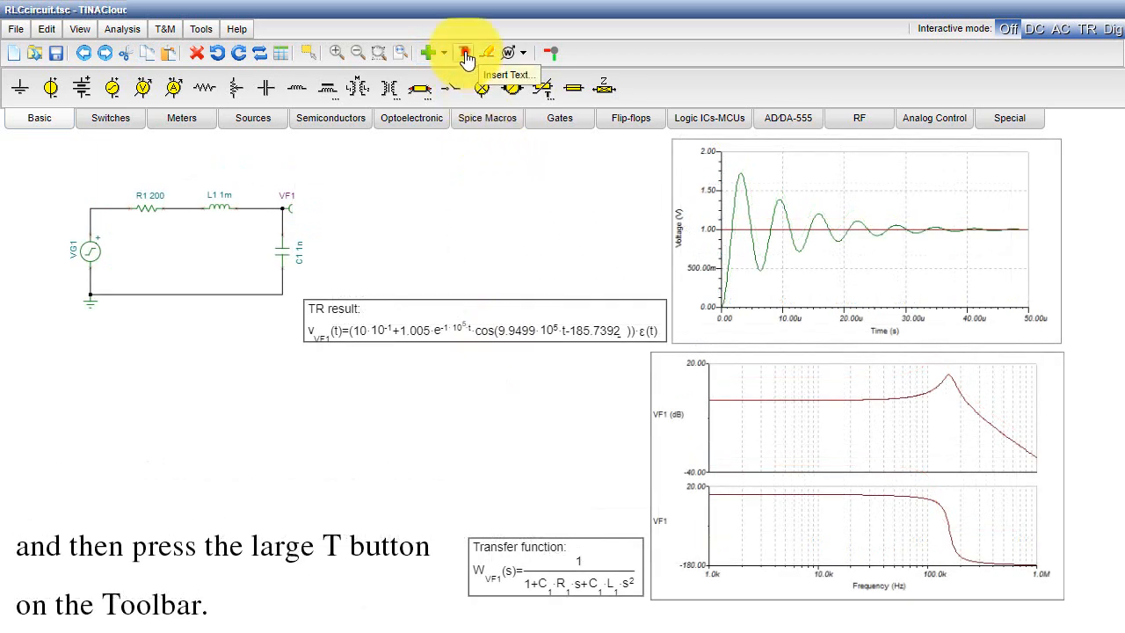
pyautogui.click(464, 53)
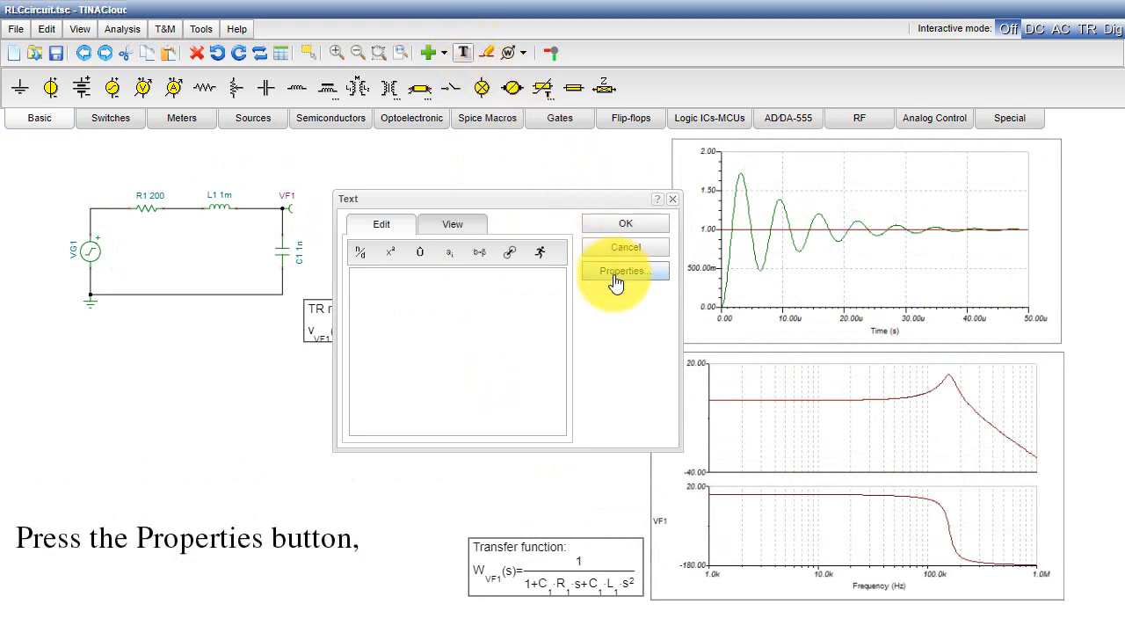
pyautogui.click(624, 270)
pyautogui.write('24')
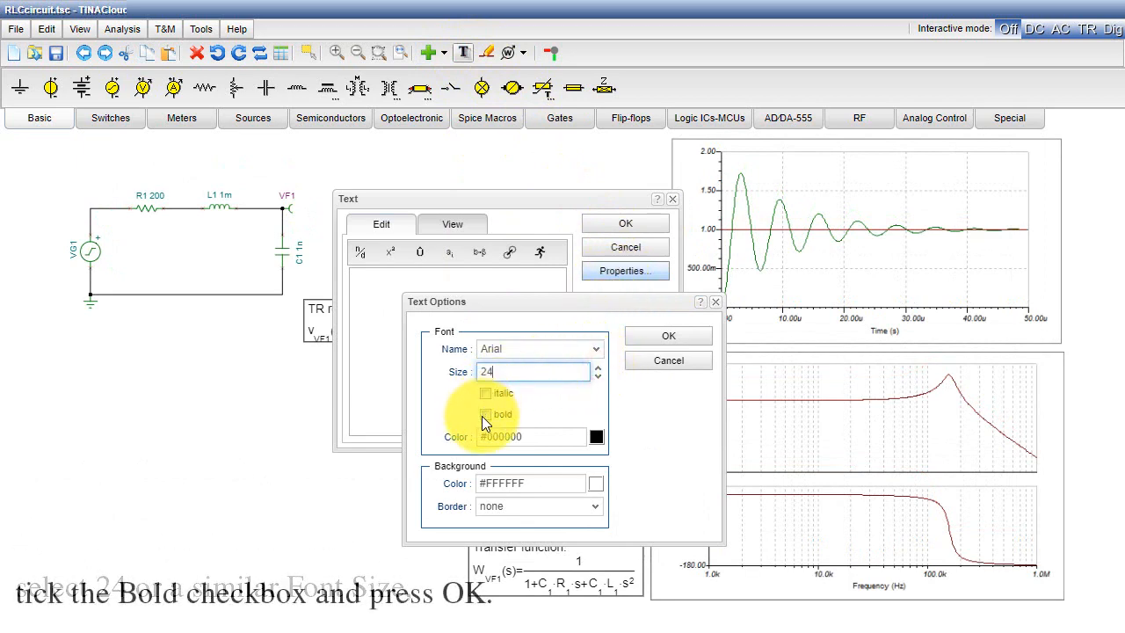
pyautogui.click(485, 415)
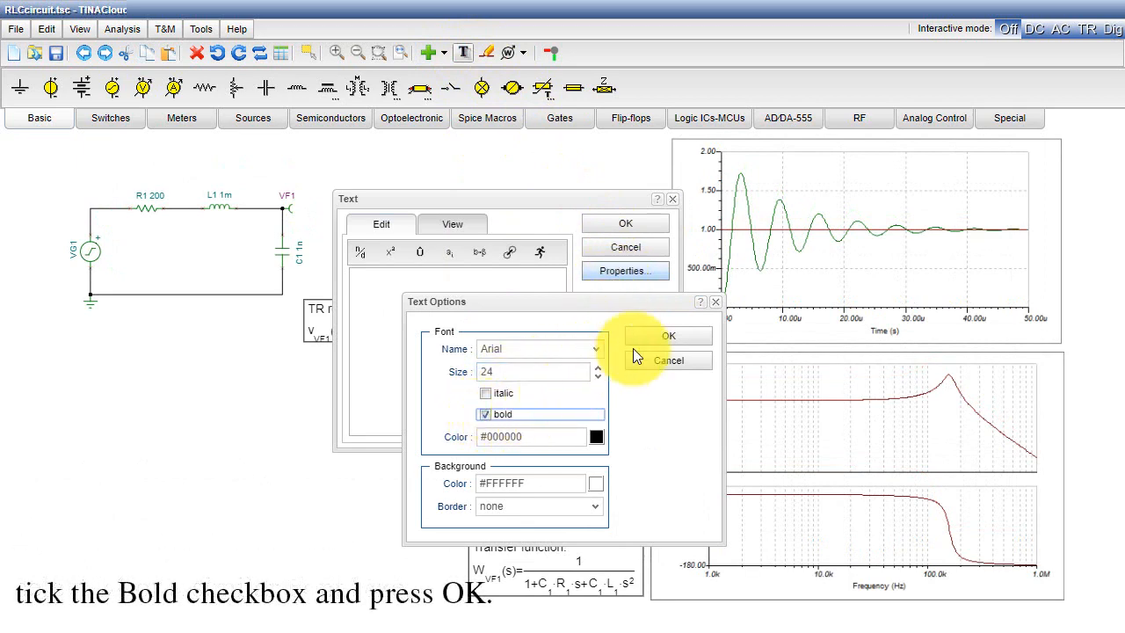
pyautogui.click(668, 336)
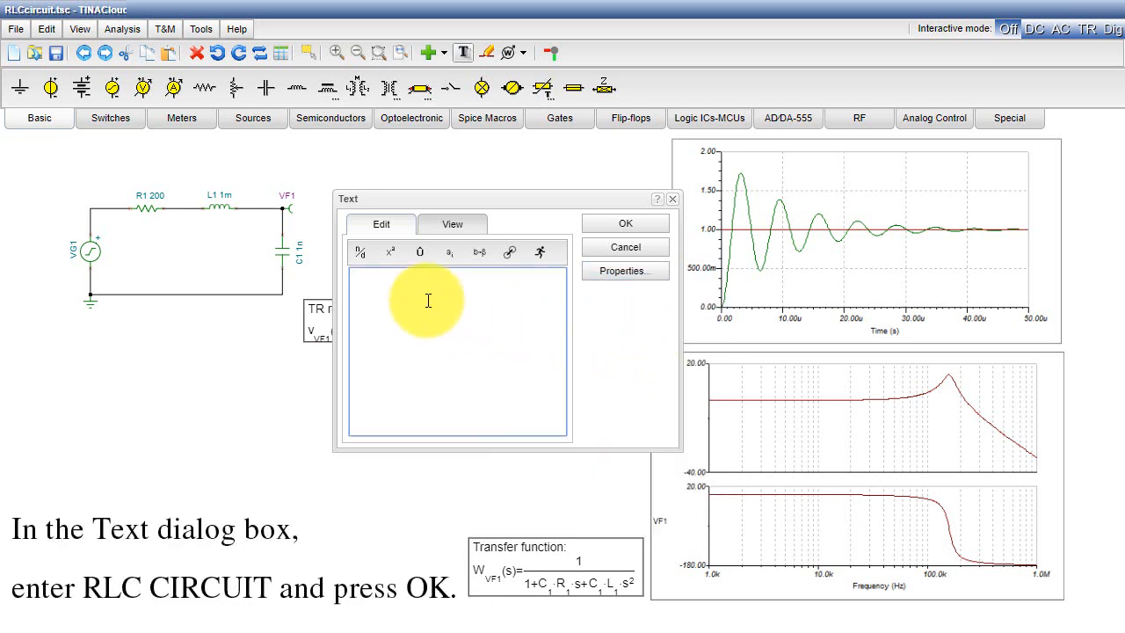
pyautogui.write('RLC CIRCUIT')
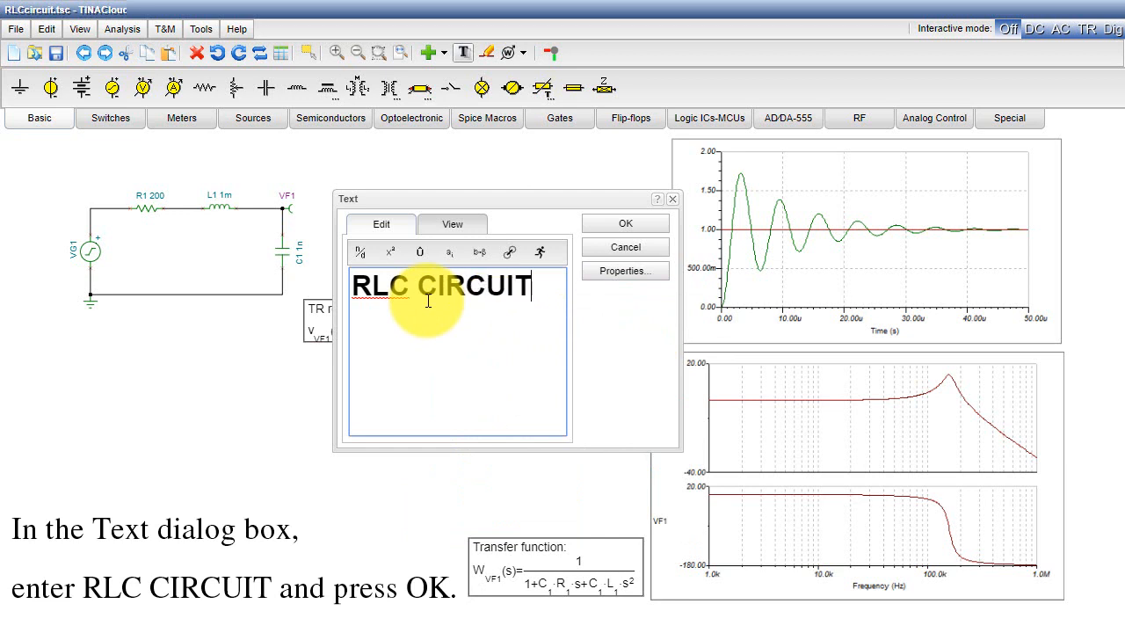
pyautogui.click(626, 222)
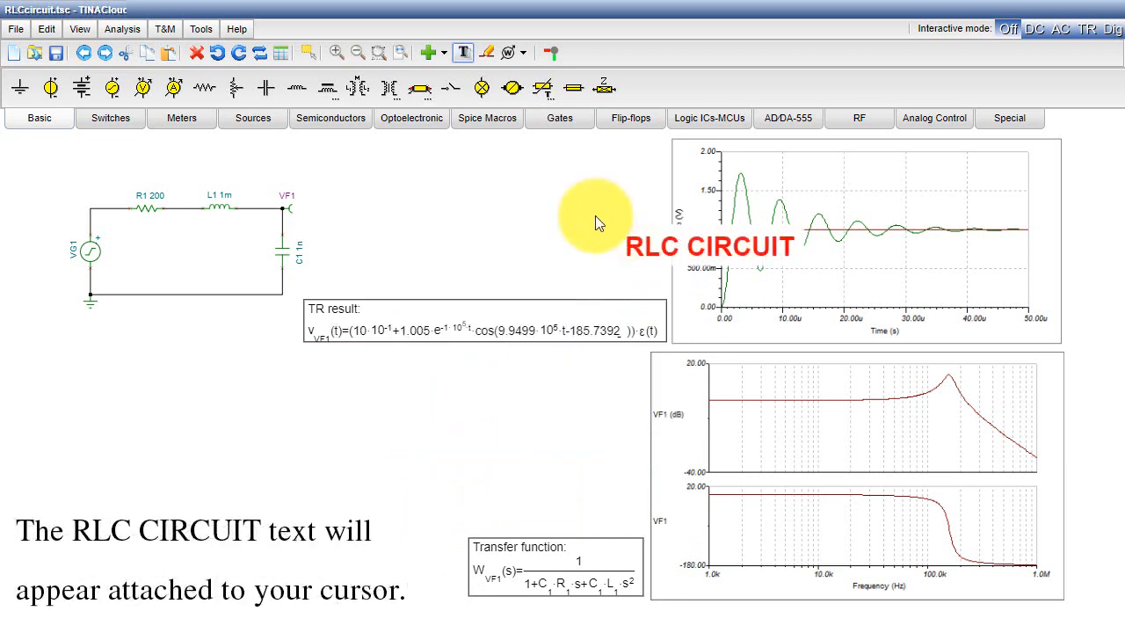
pyautogui.moveTo(401, 150)
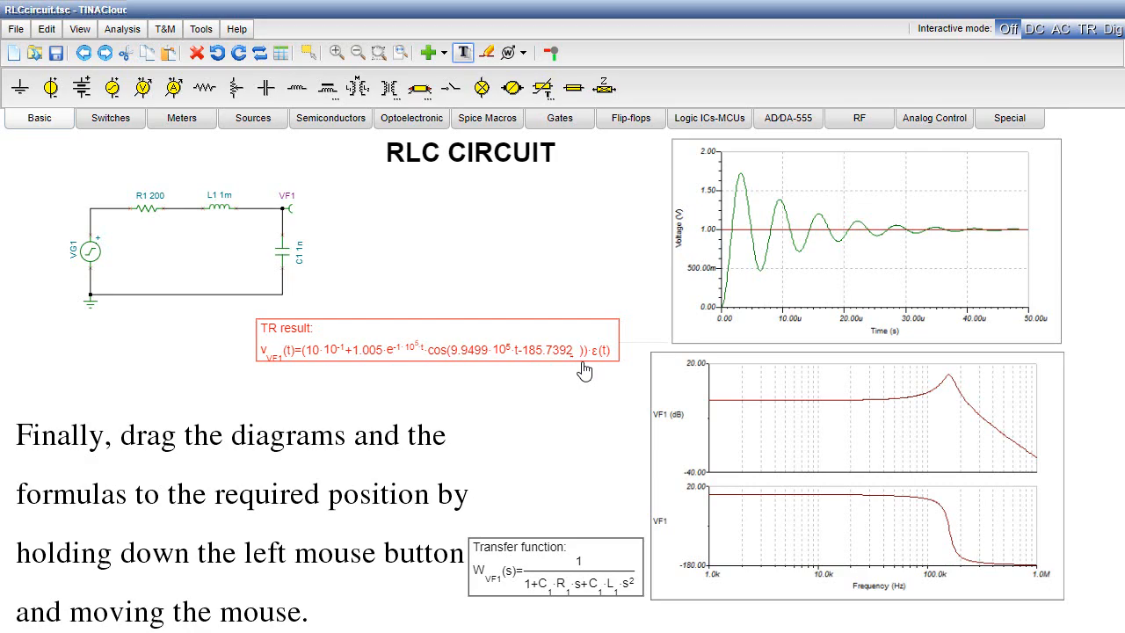
# Drag the TR result formula further left beneath the circuit.
pyautogui.moveTo(436, 343); pyautogui.dragTo(372, 387)
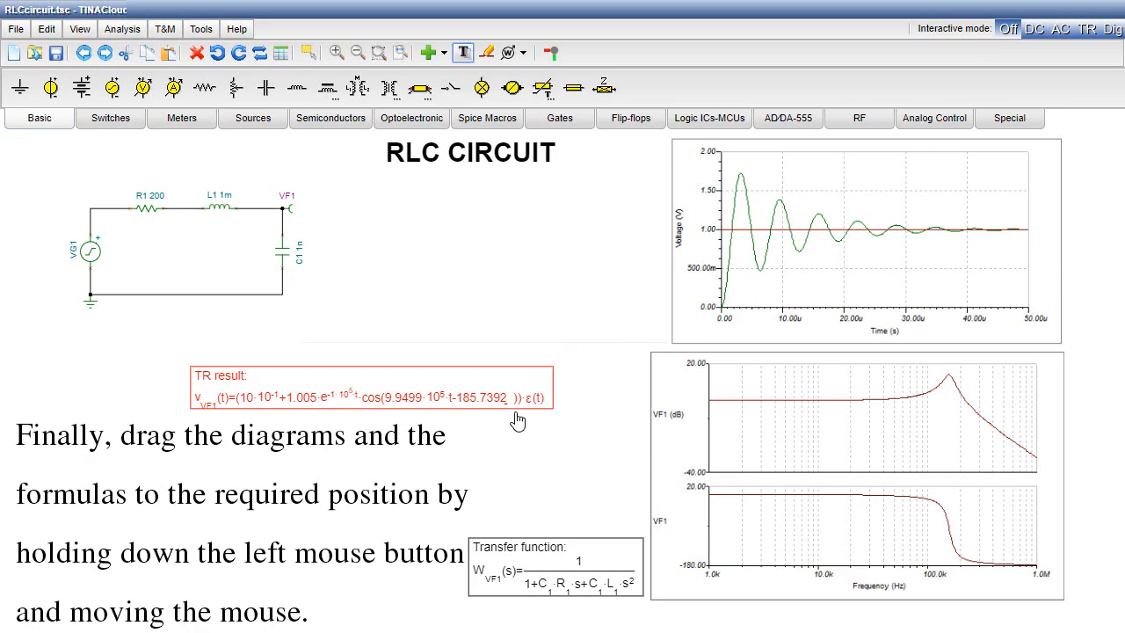